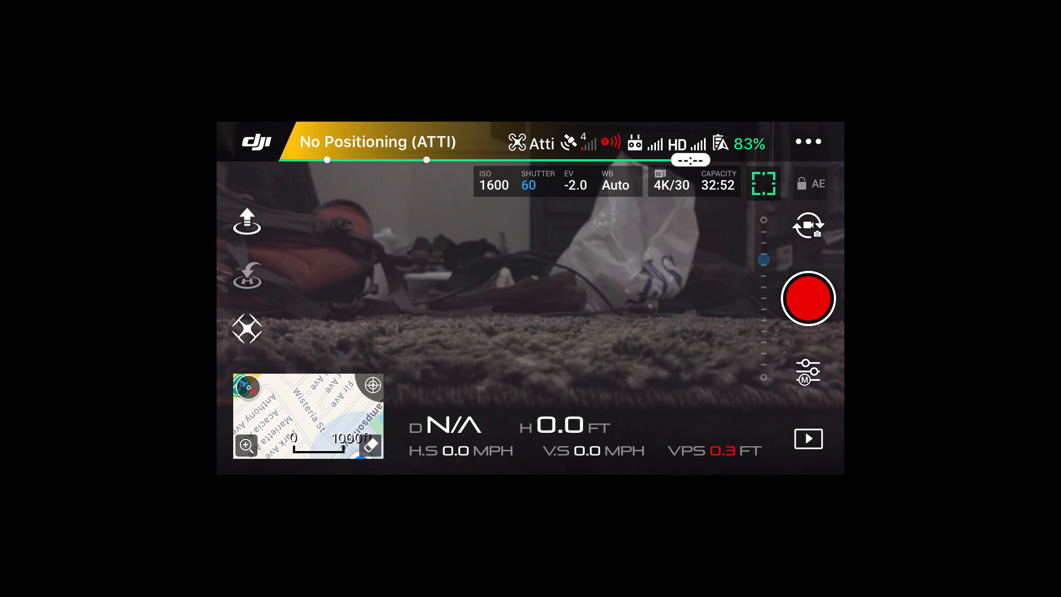
Check the DJI GO Custom style values (-1, -3, -3), then view the general camera settings
click(807, 371)
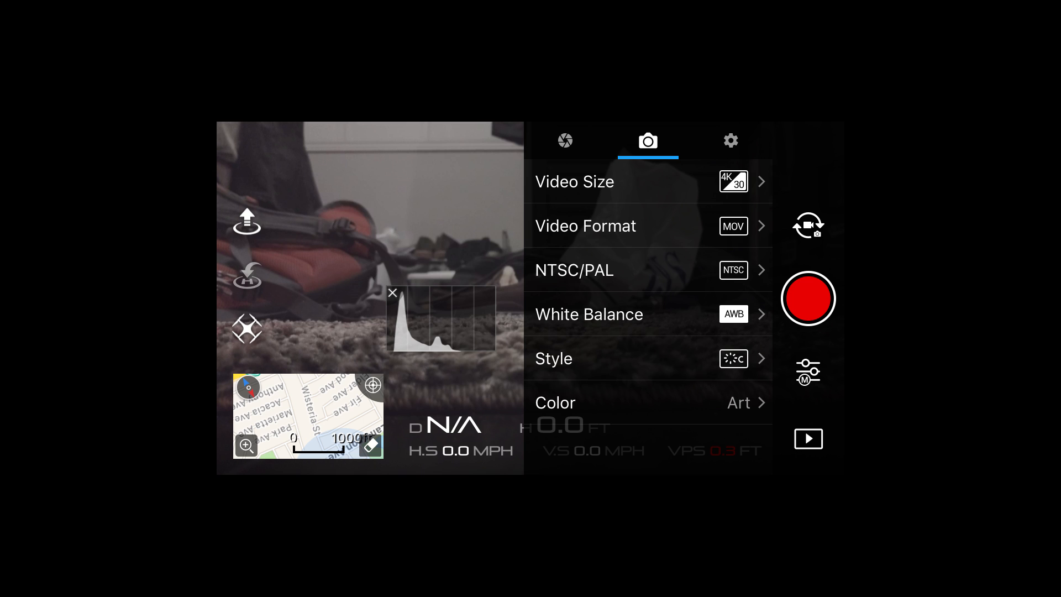
click(647, 403)
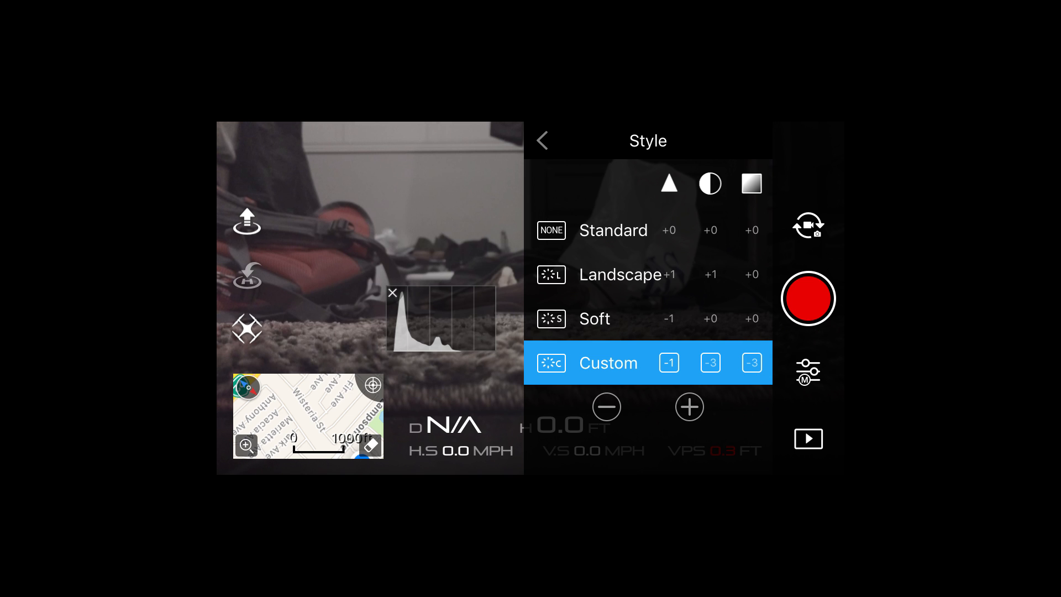
click(730, 141)
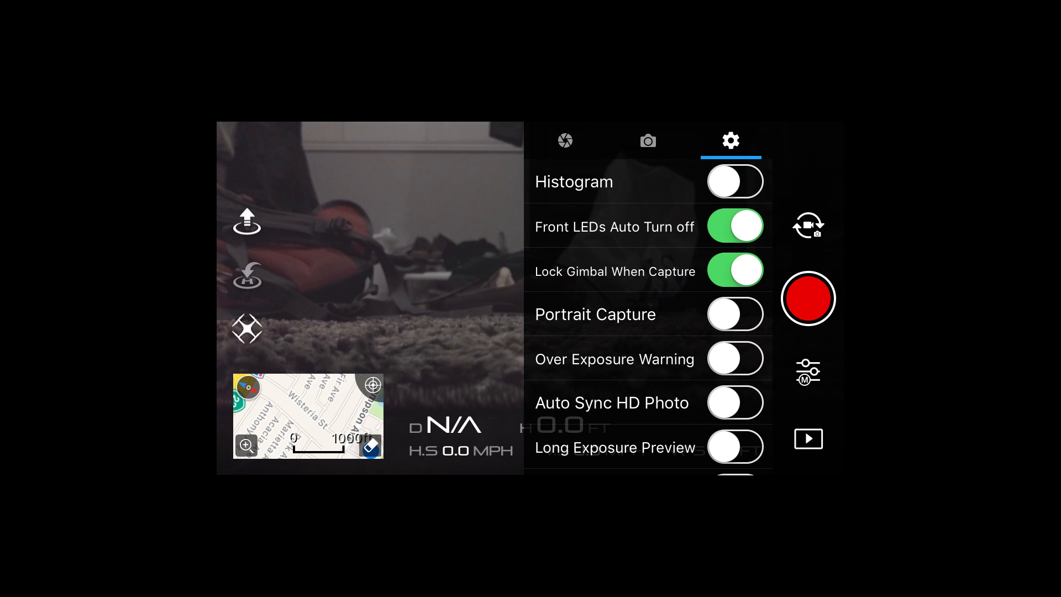
click(734, 181)
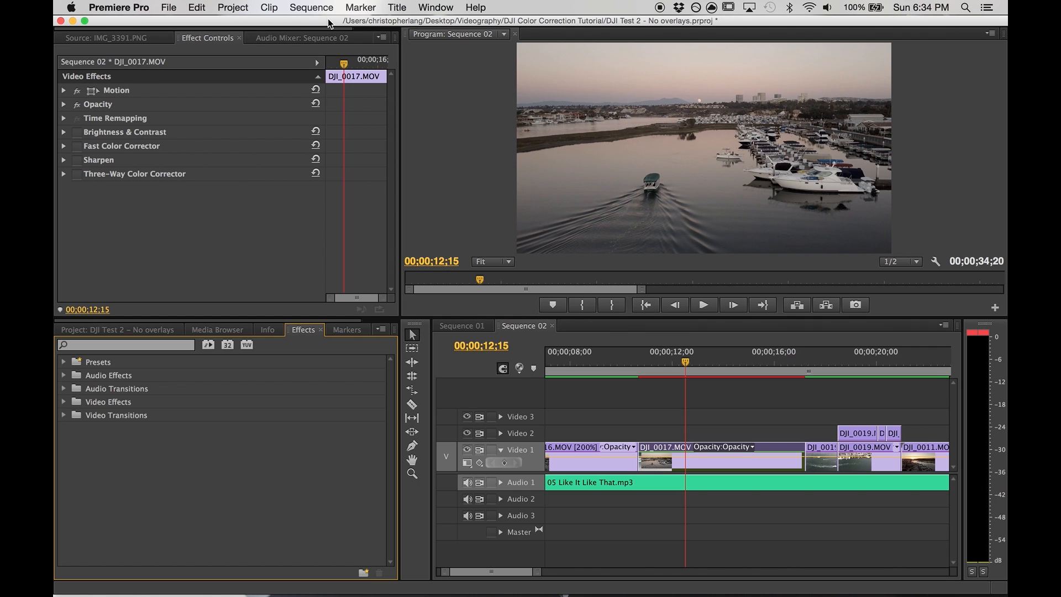
mouse_move(146, 151)
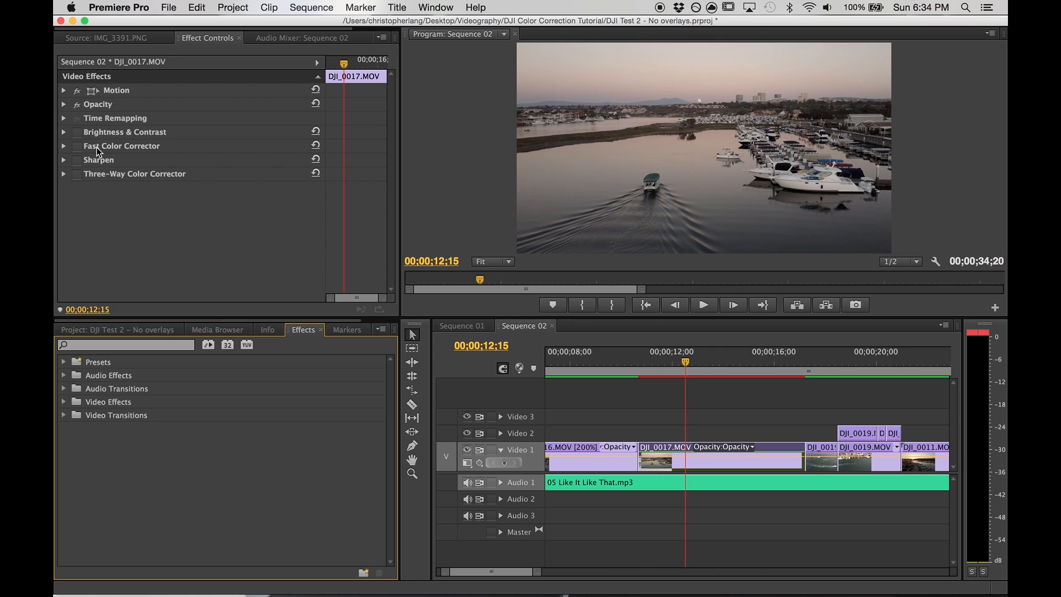
mouse_move(127, 166)
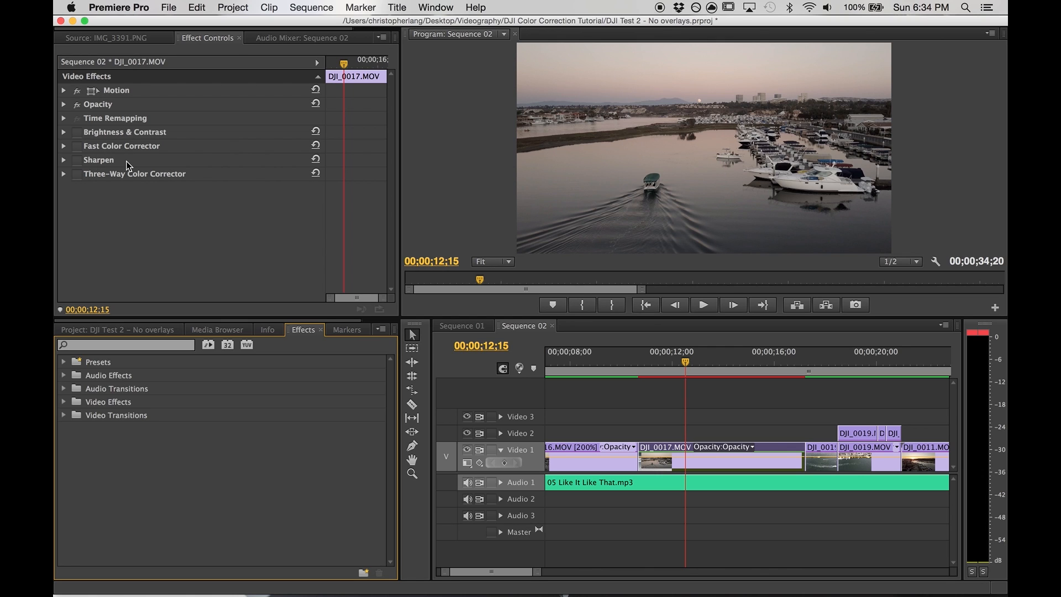
mouse_move(128, 138)
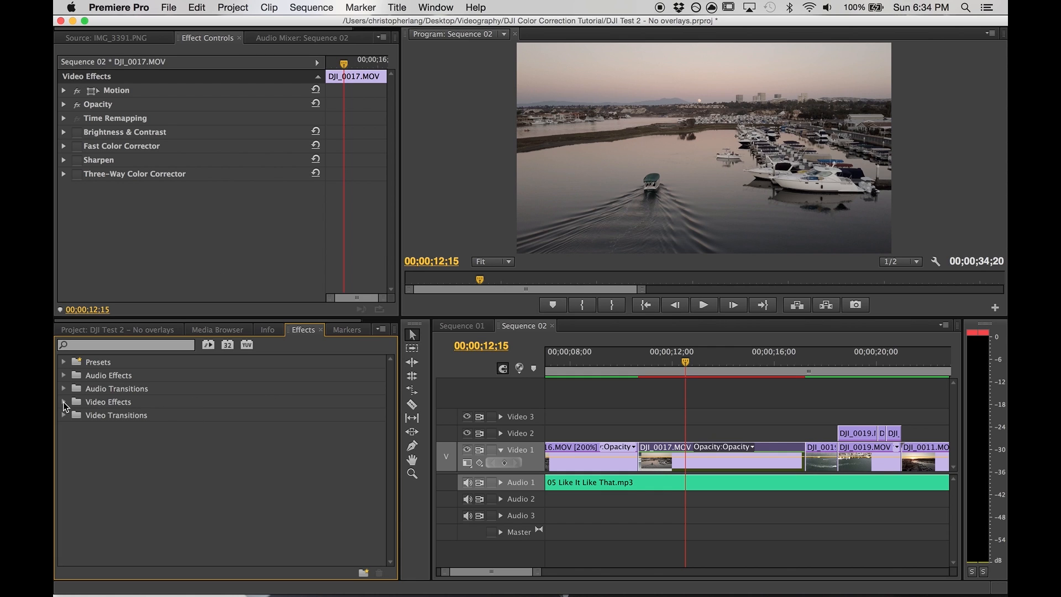
Expand Video Effects and filter the Effects list by 'color'
click(63, 401)
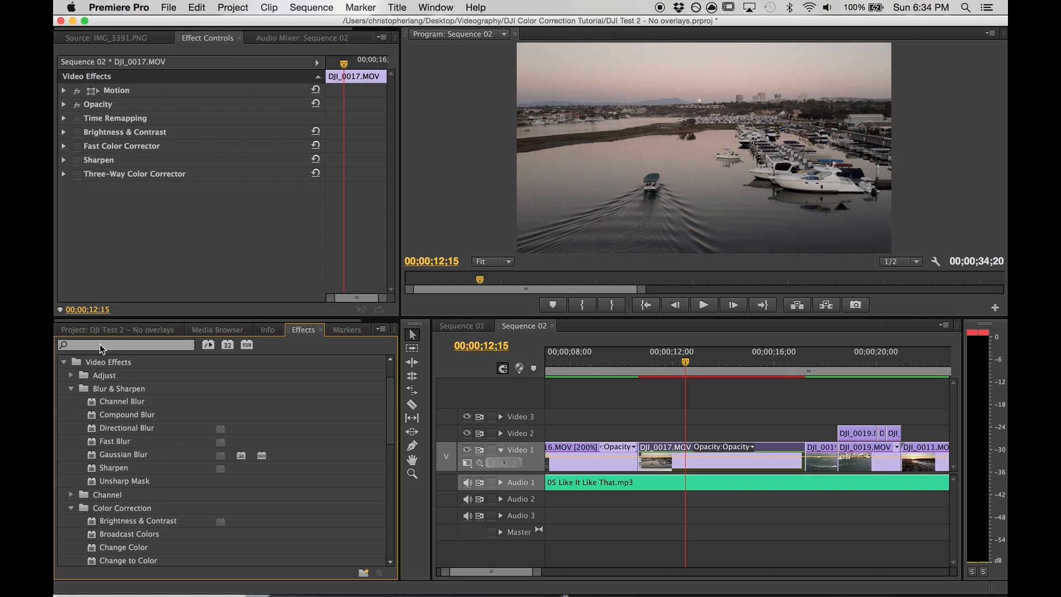
text(olor)
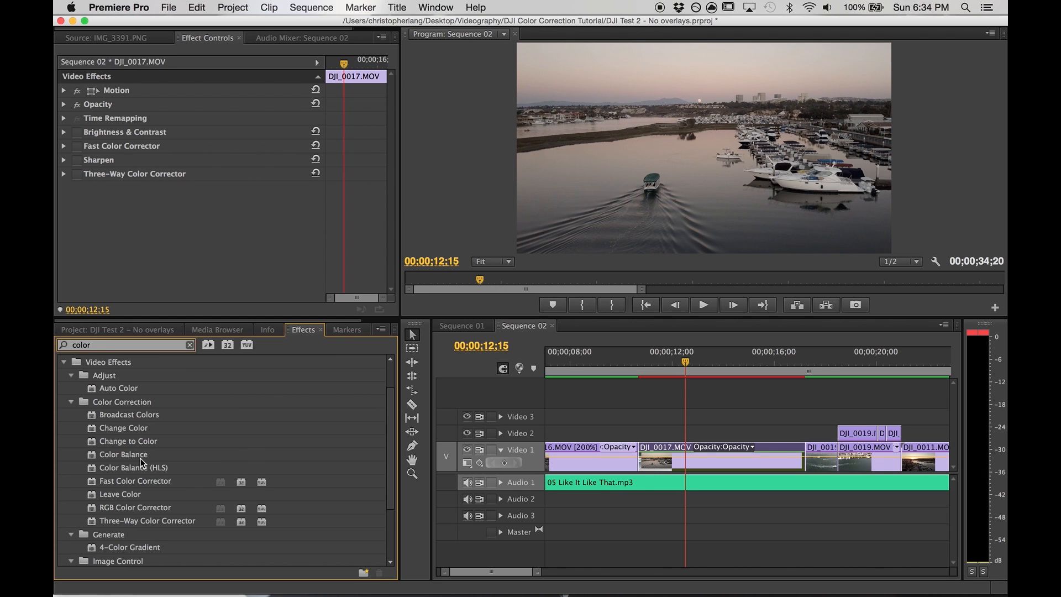
mouse_move(133, 419)
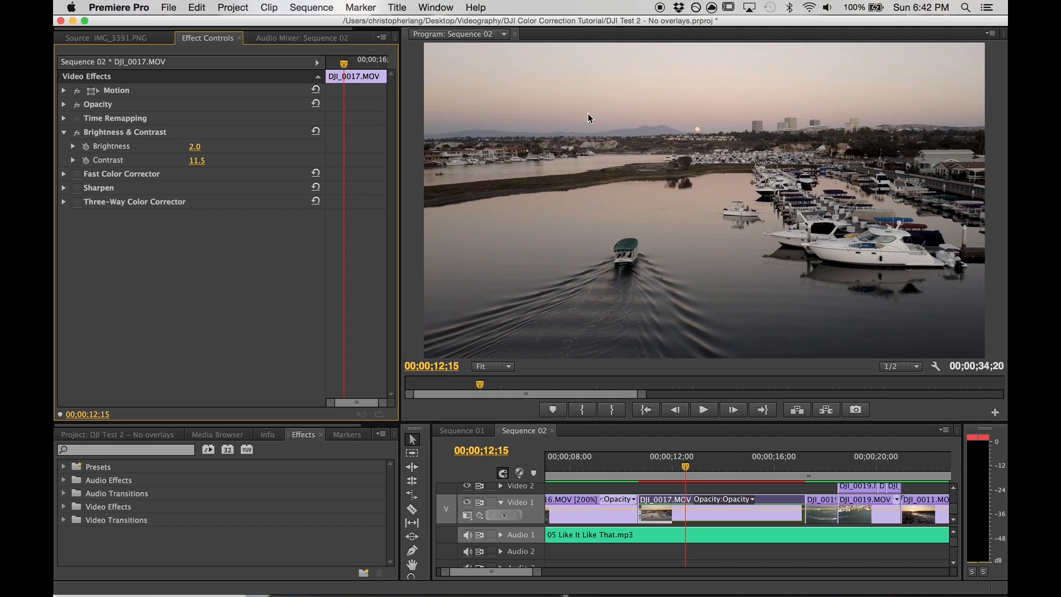
mouse_move(143, 158)
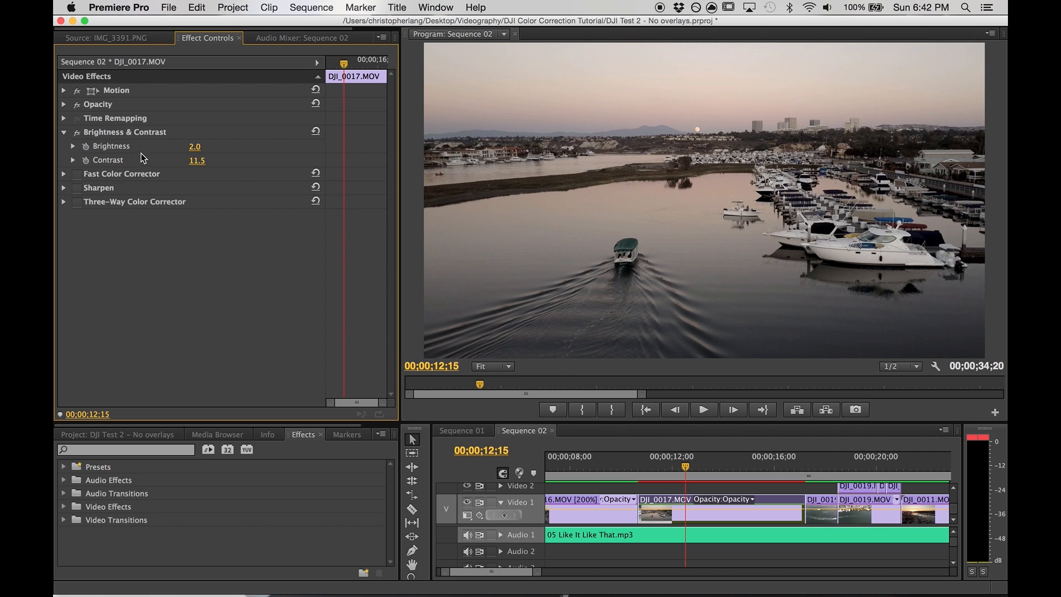
Expand Brightness & Contrast, briefly lower Contrast, then restore it to 11.5
click(72, 146)
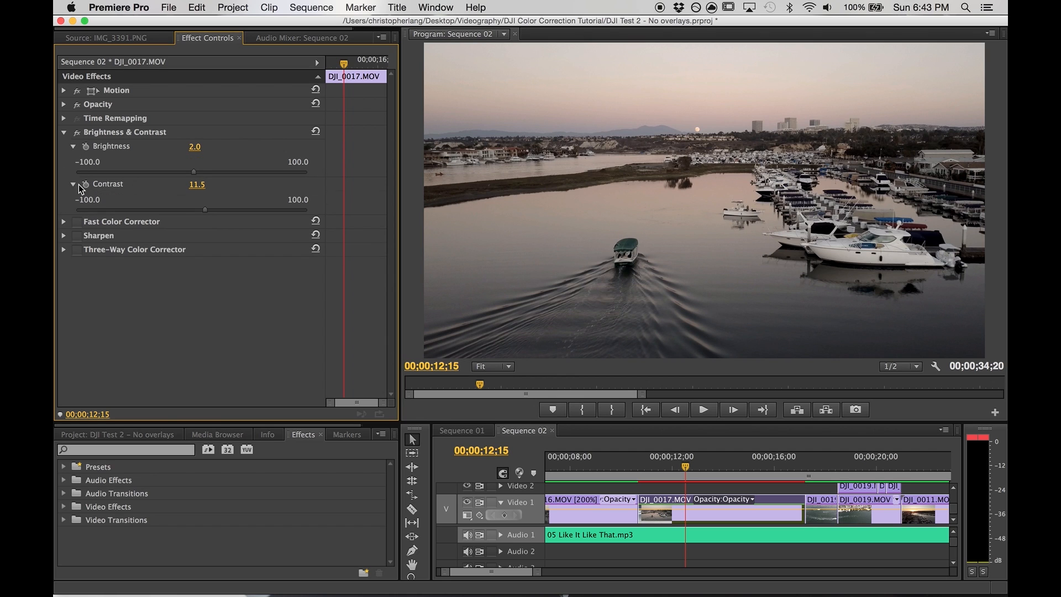
drag(204, 209, 192, 209)
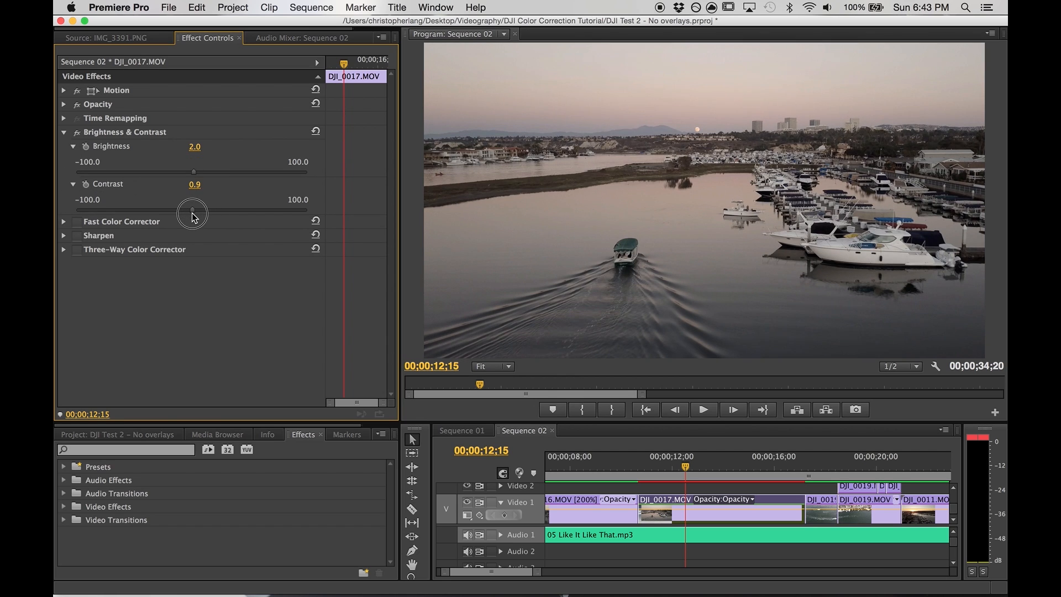
drag(191, 208, 206, 209)
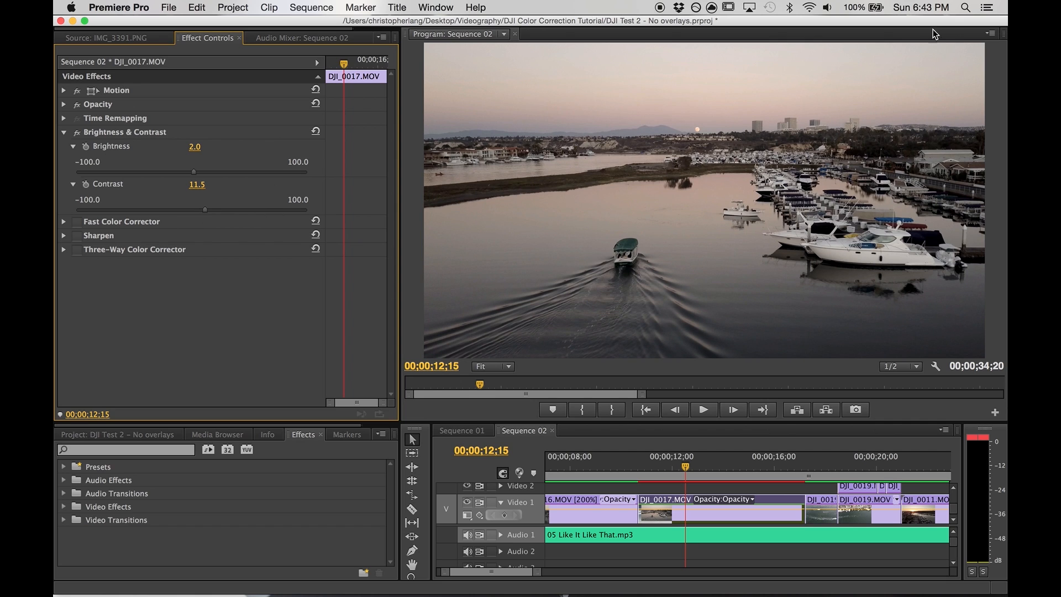
Show the Program monitor as a YC Waveform and re-enable Brightness & Contrast to compare
click(989, 33)
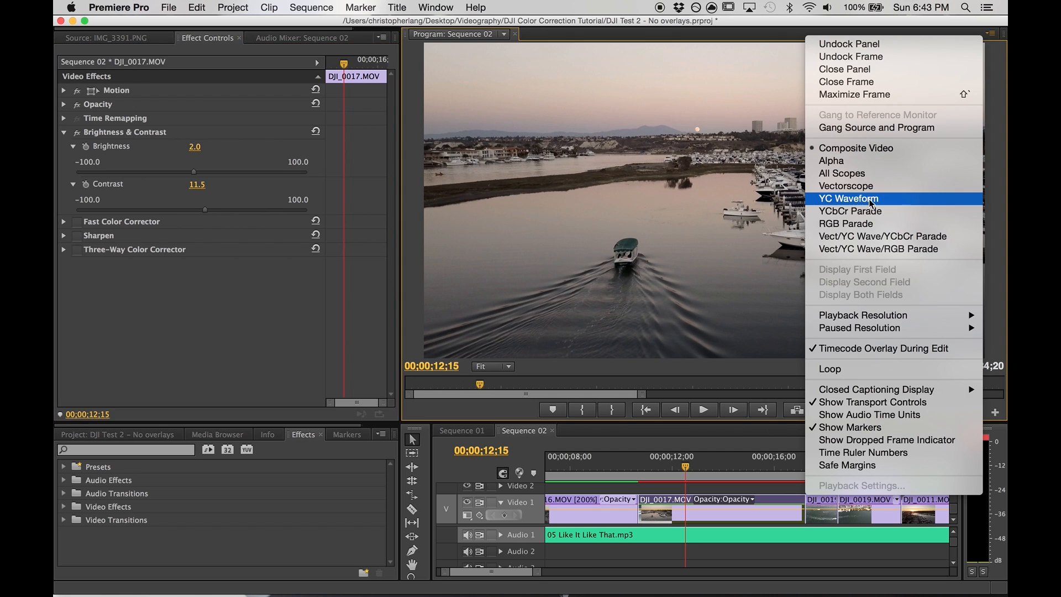
mouse_move(855, 203)
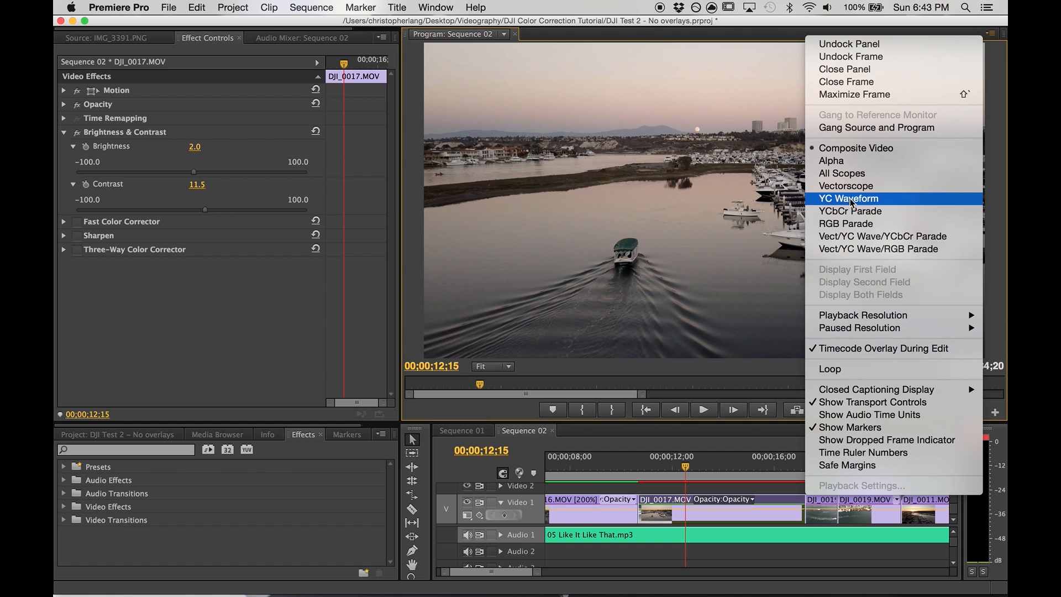
click(848, 198)
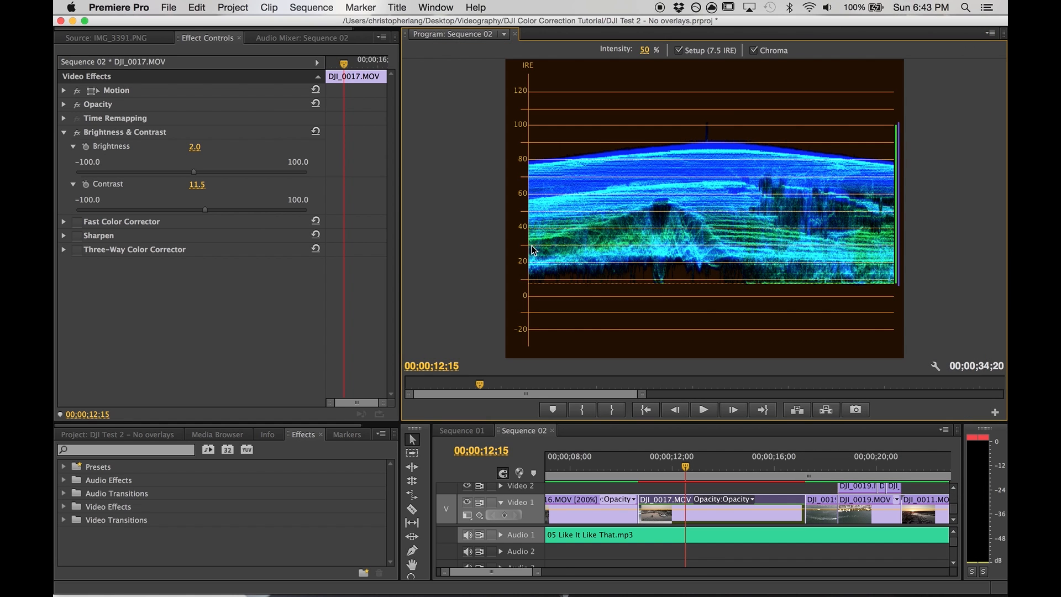
mouse_move(543, 305)
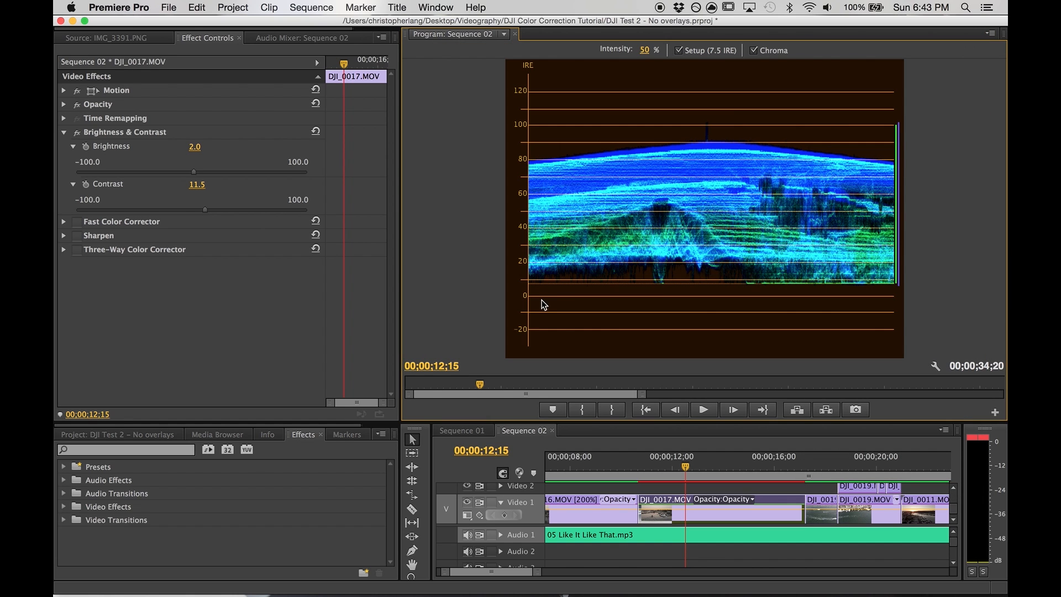
mouse_move(551, 117)
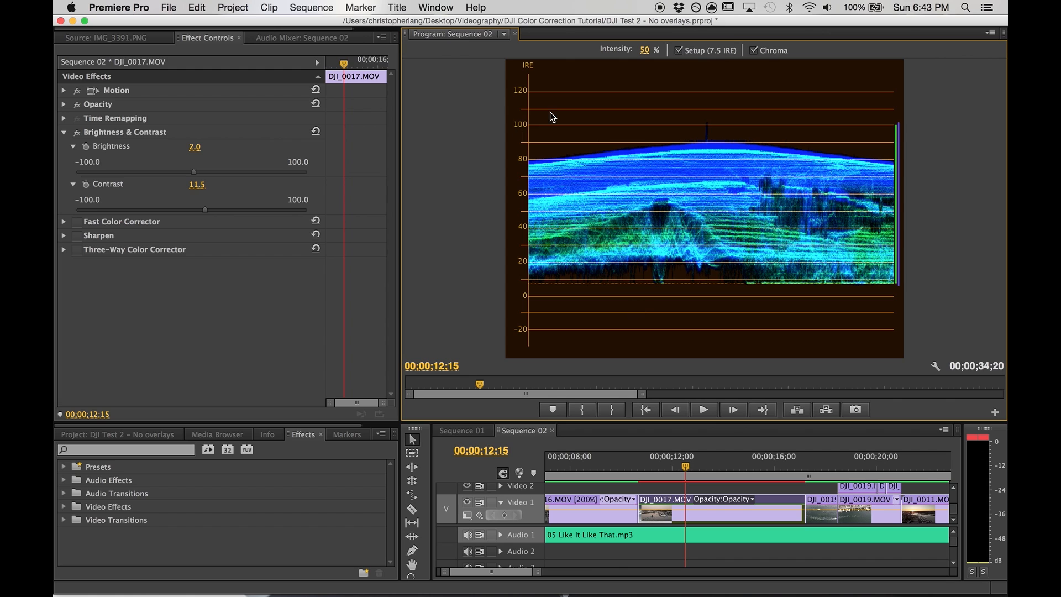
mouse_move(643, 205)
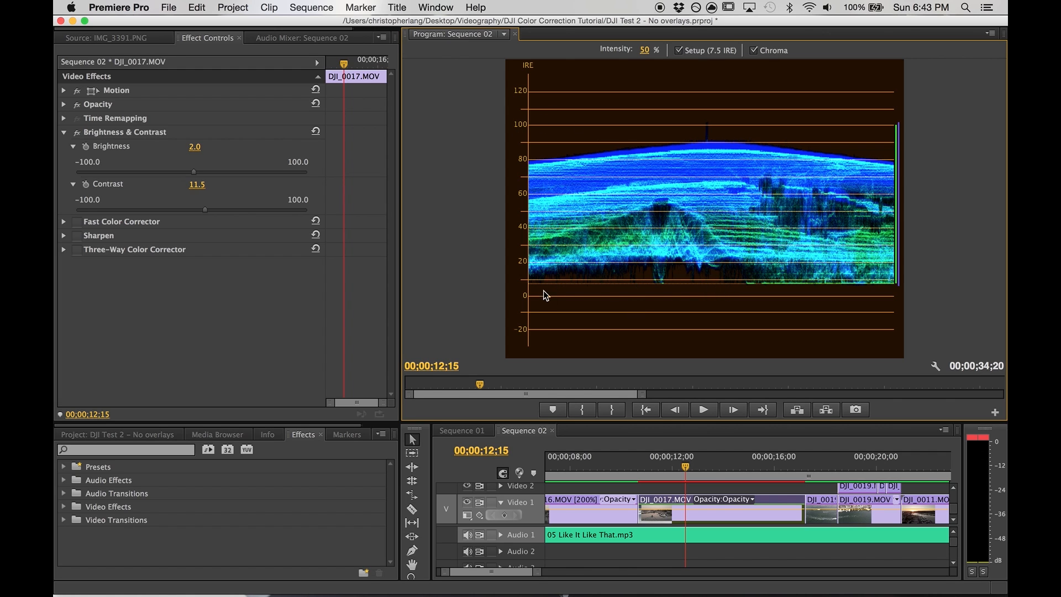
mouse_move(629, 160)
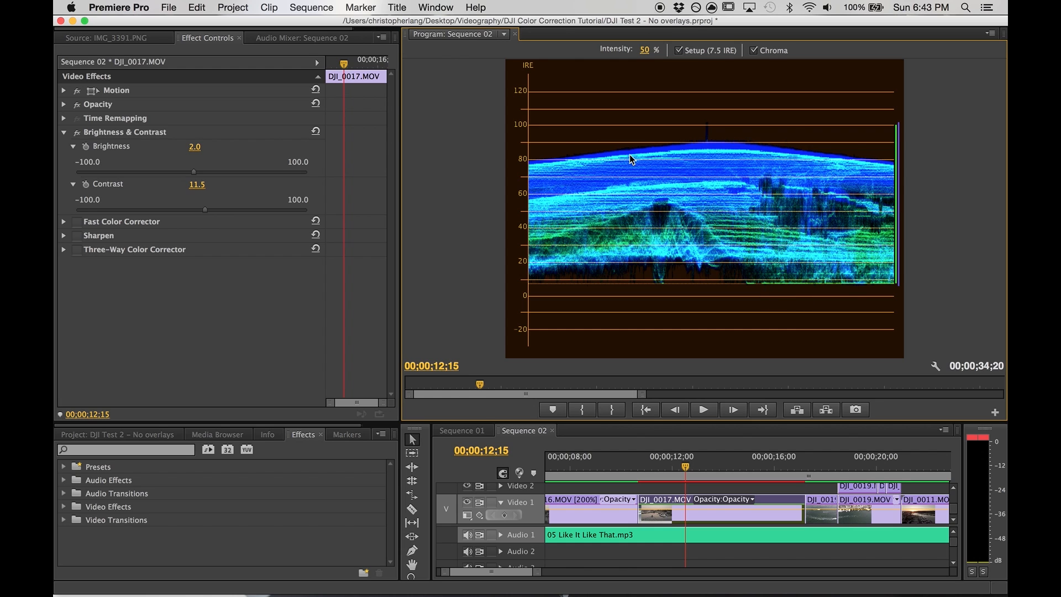
mouse_move(304, 144)
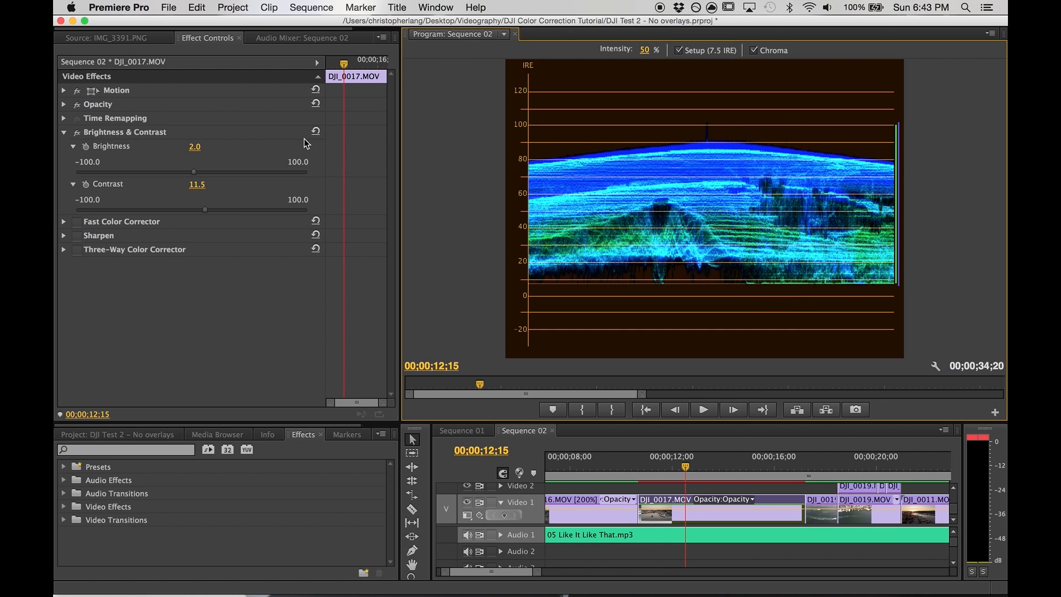
mouse_move(75, 138)
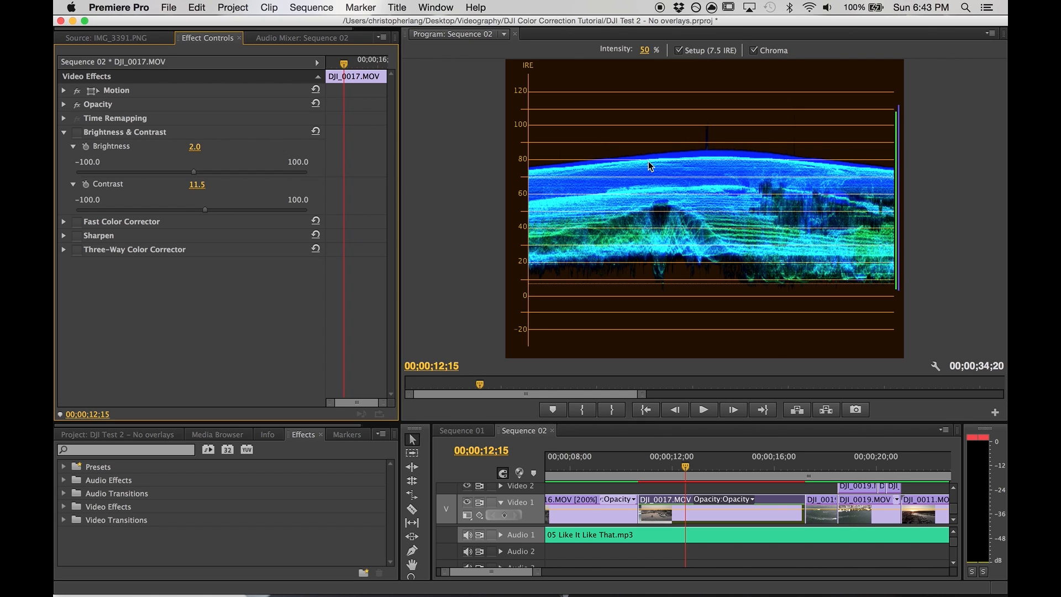
mouse_move(720, 182)
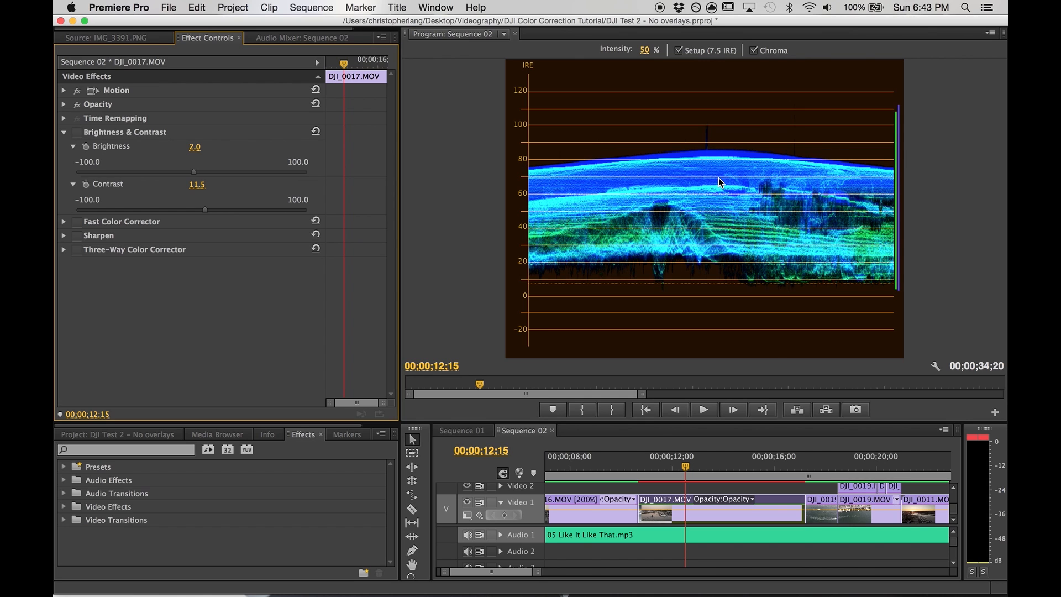
mouse_move(697, 168)
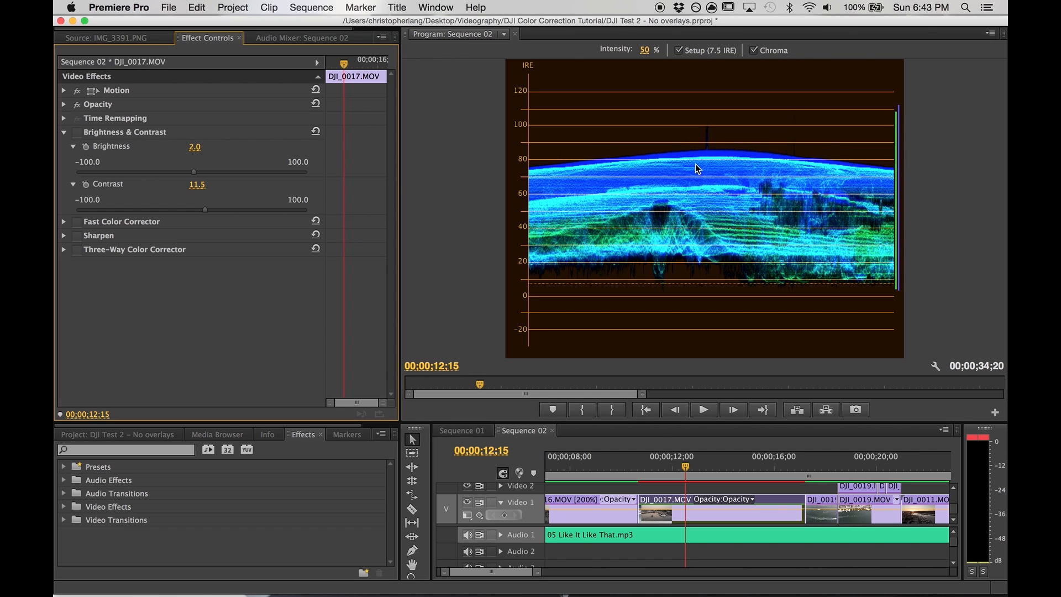
click(77, 132)
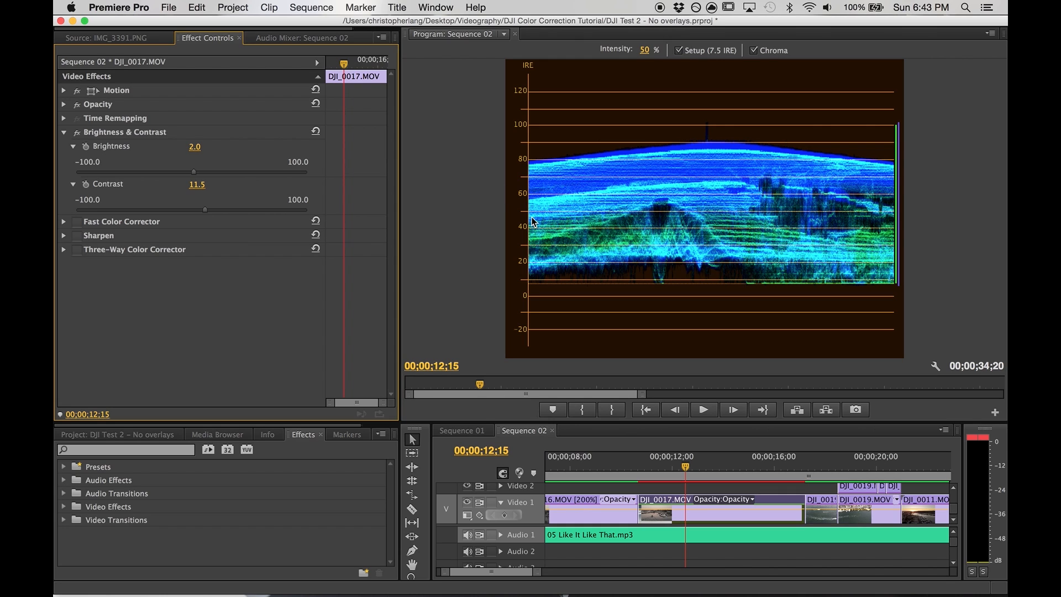
mouse_move(721, 235)
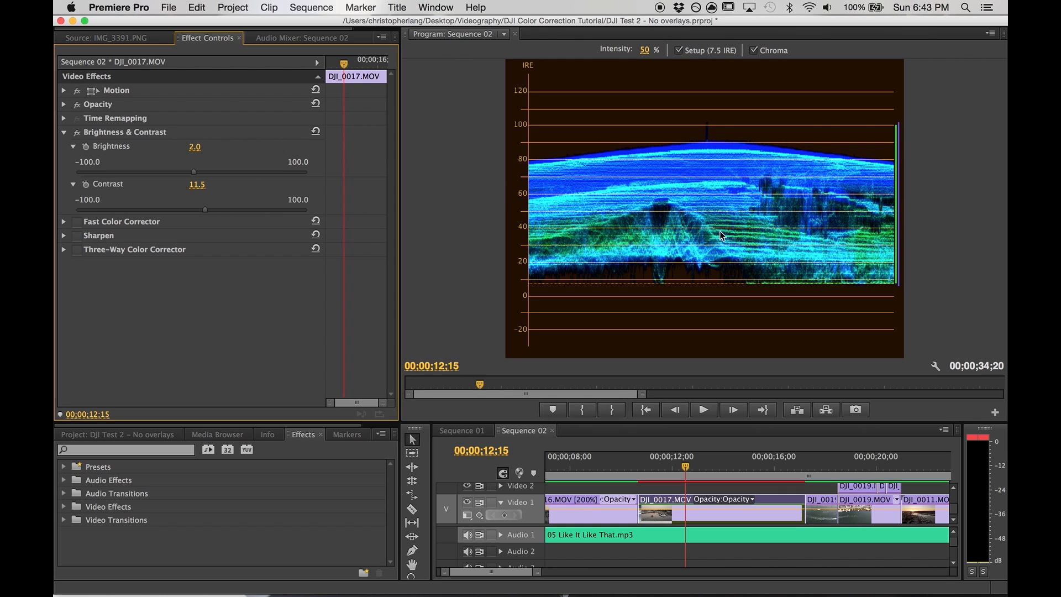
mouse_move(883, 217)
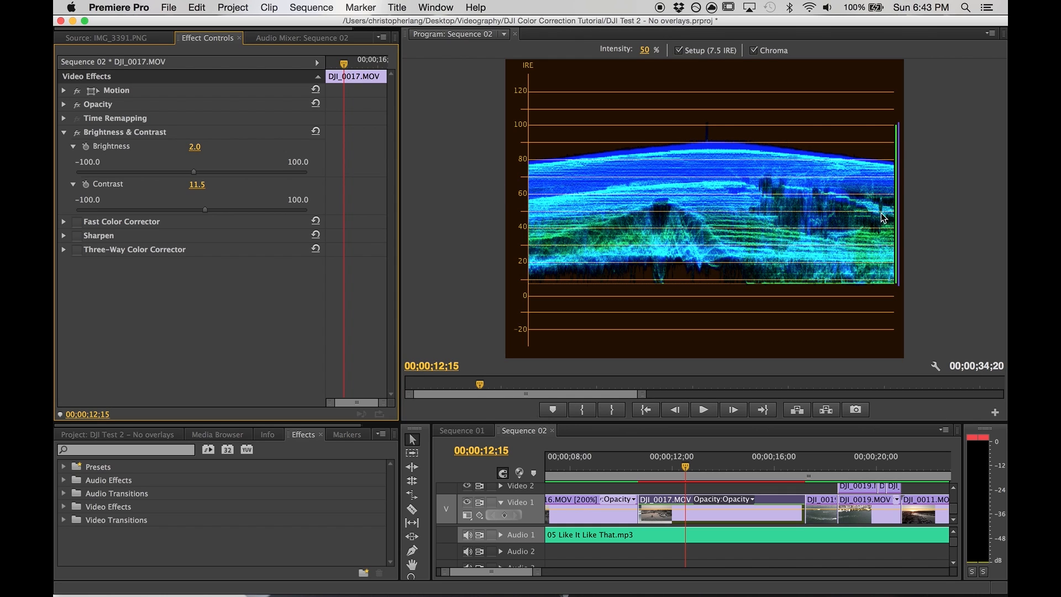
mouse_move(709, 142)
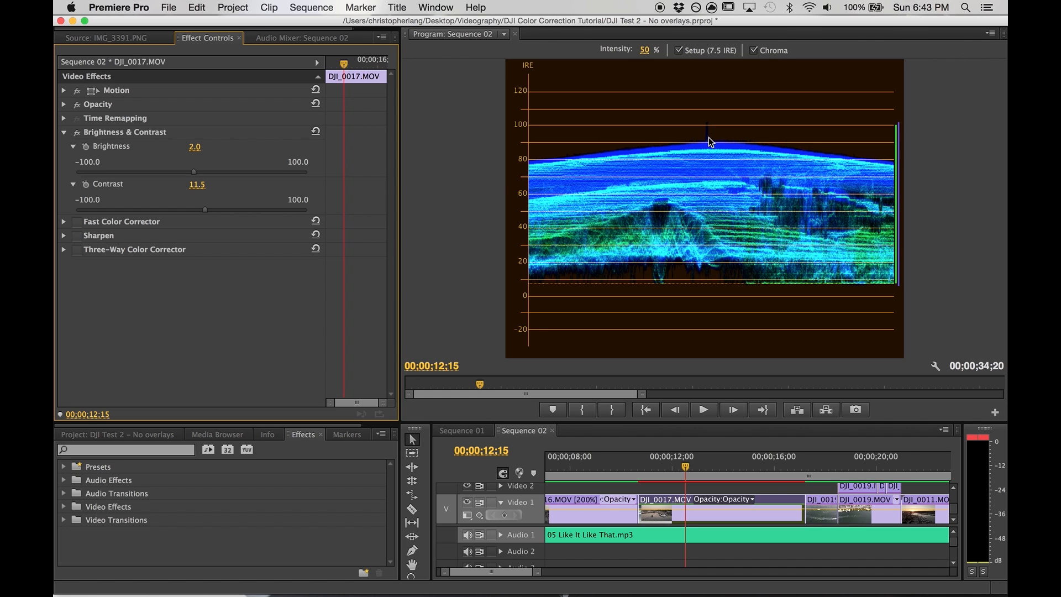
mouse_move(703, 150)
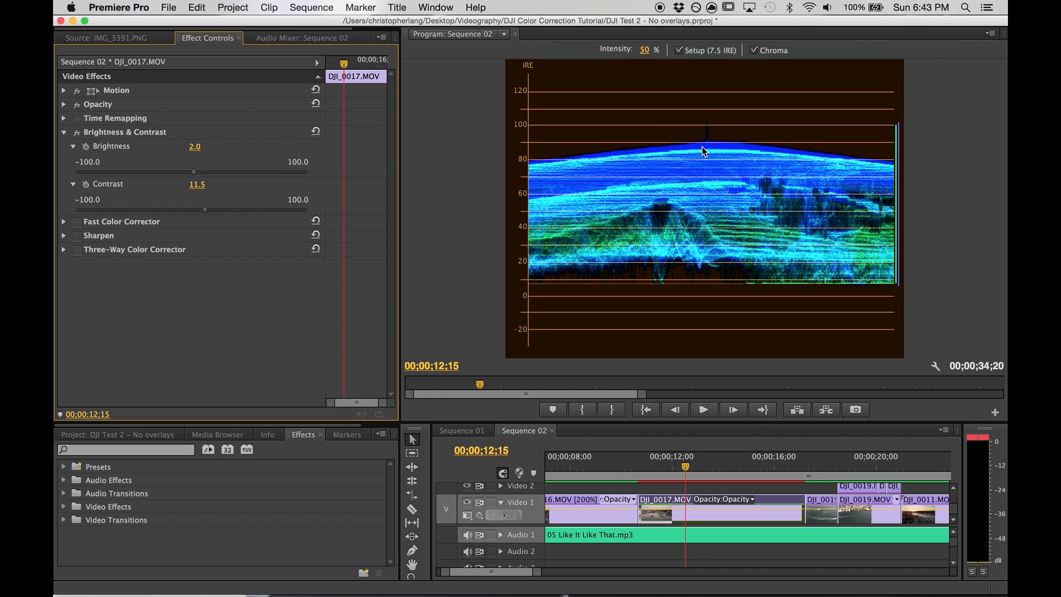
mouse_move(776, 254)
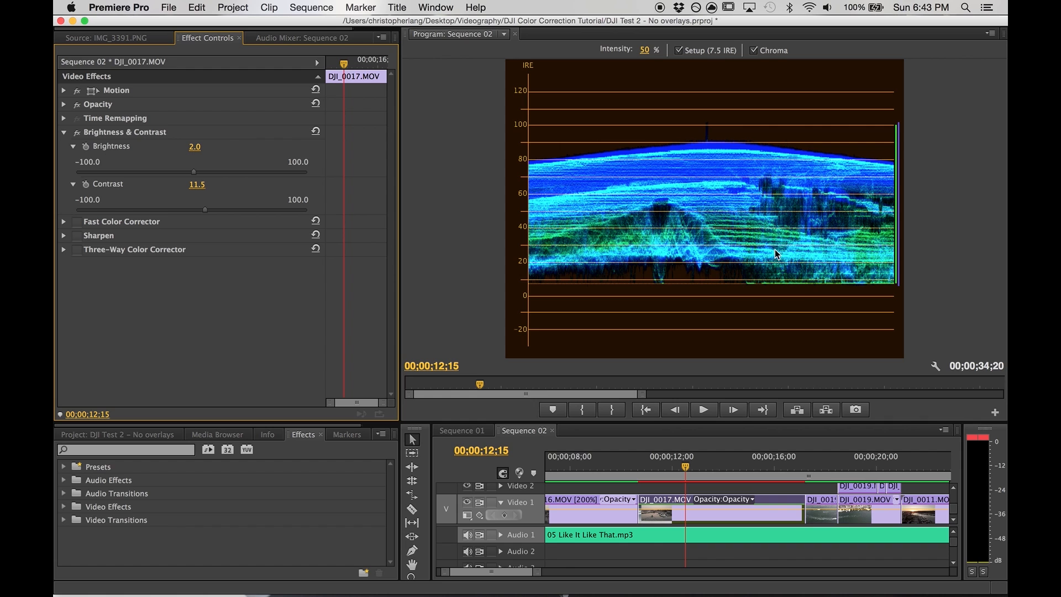
click(989, 33)
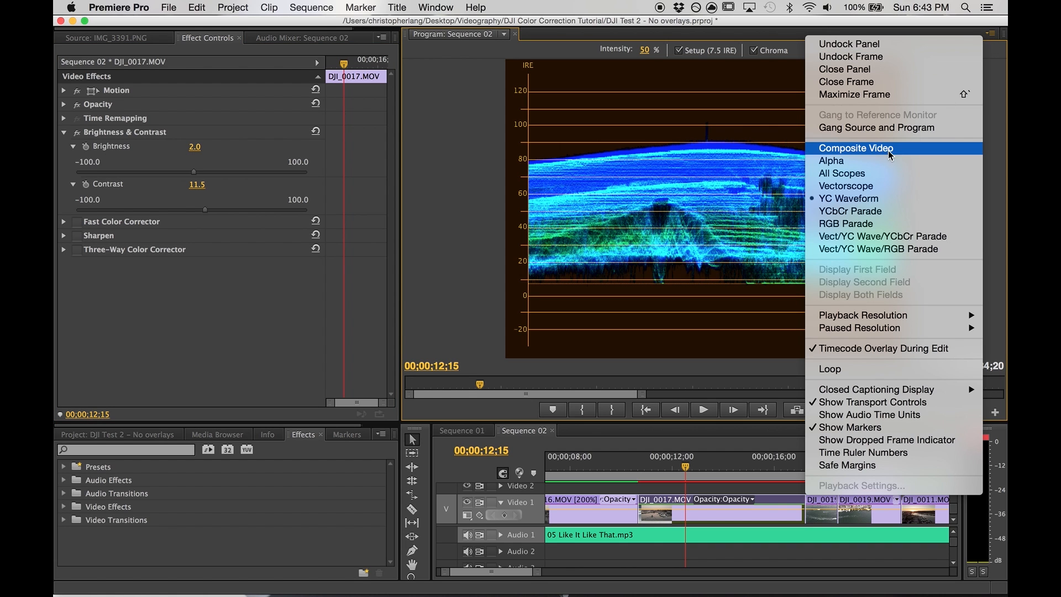
Return the Program monitor to Composite Video and collapse Brightness & Contrast
click(856, 148)
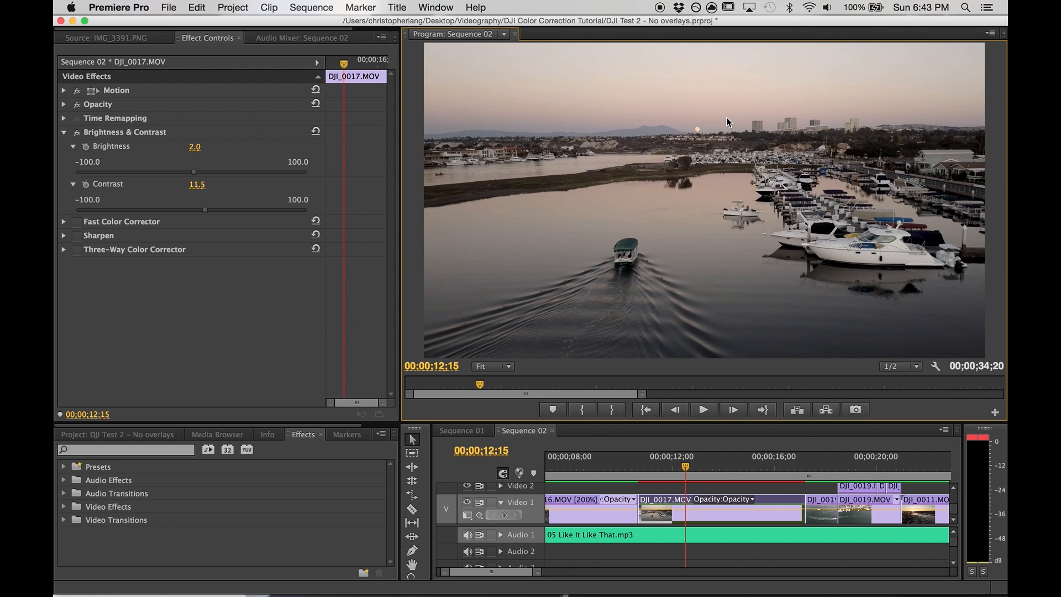
mouse_move(895, 239)
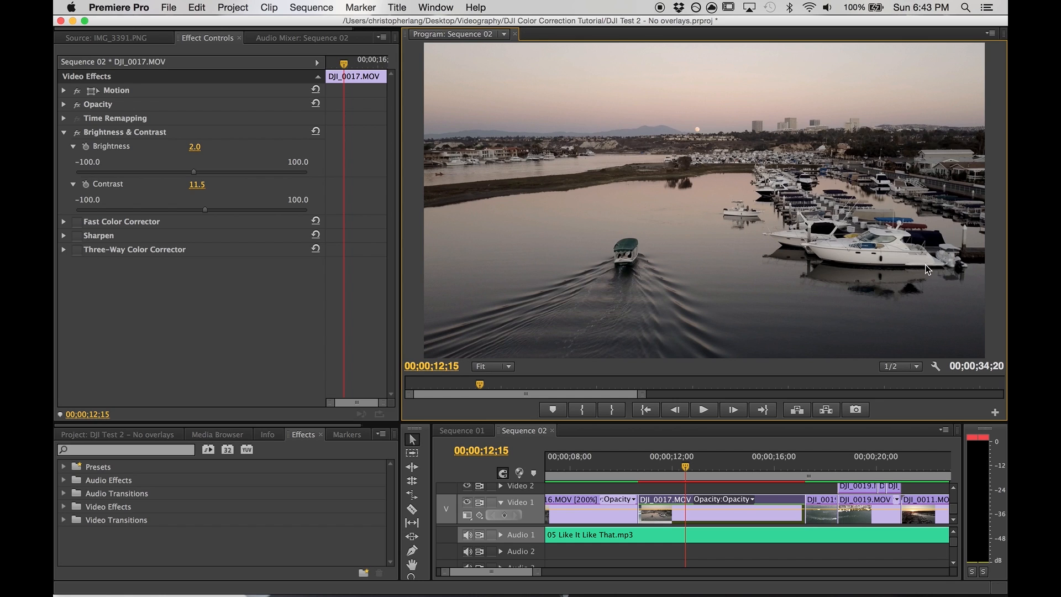
click(63, 132)
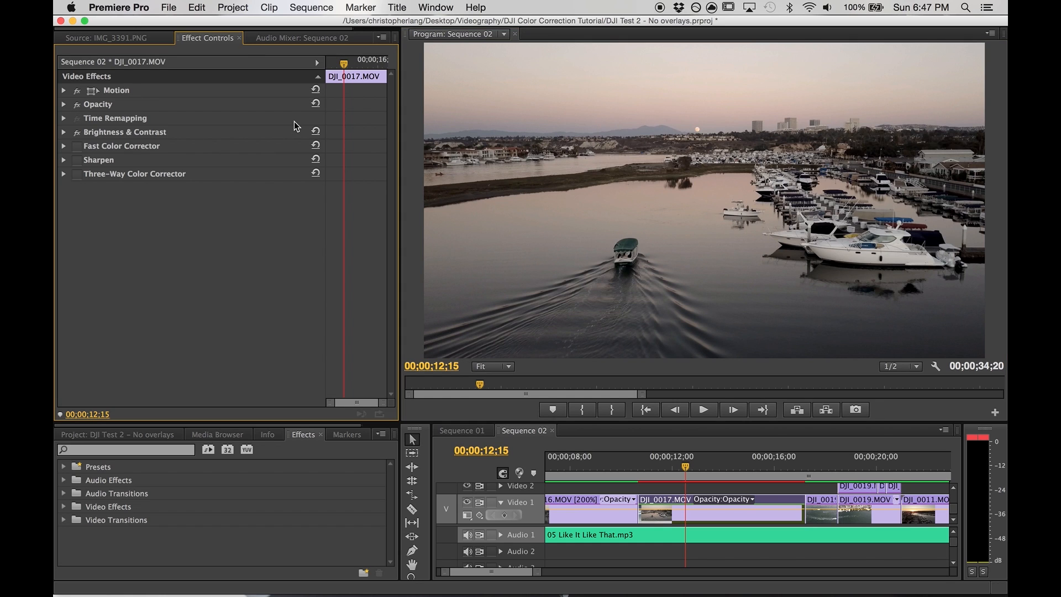
mouse_move(160, 141)
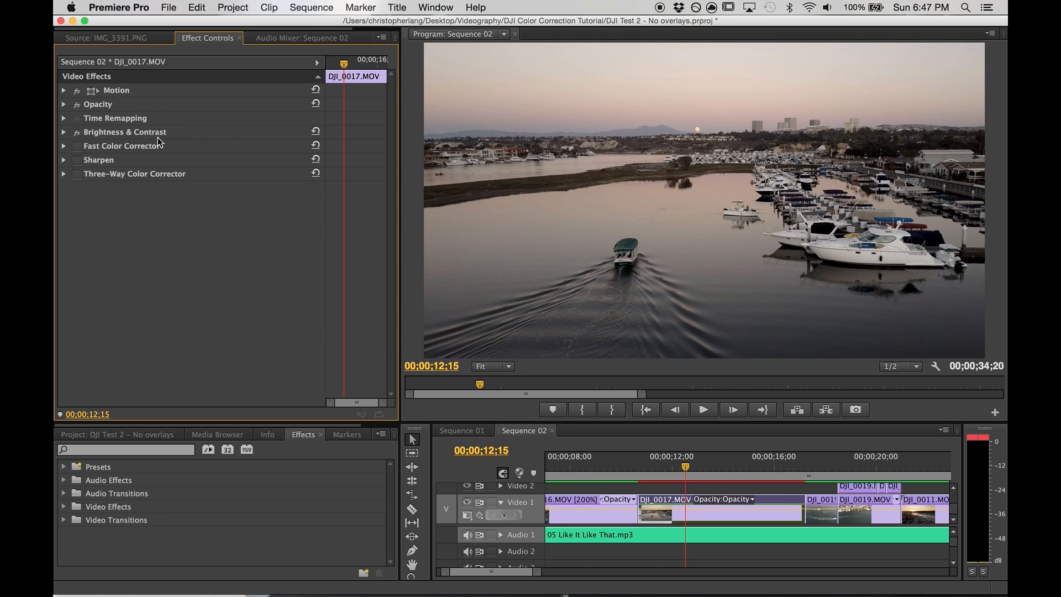
mouse_move(115, 149)
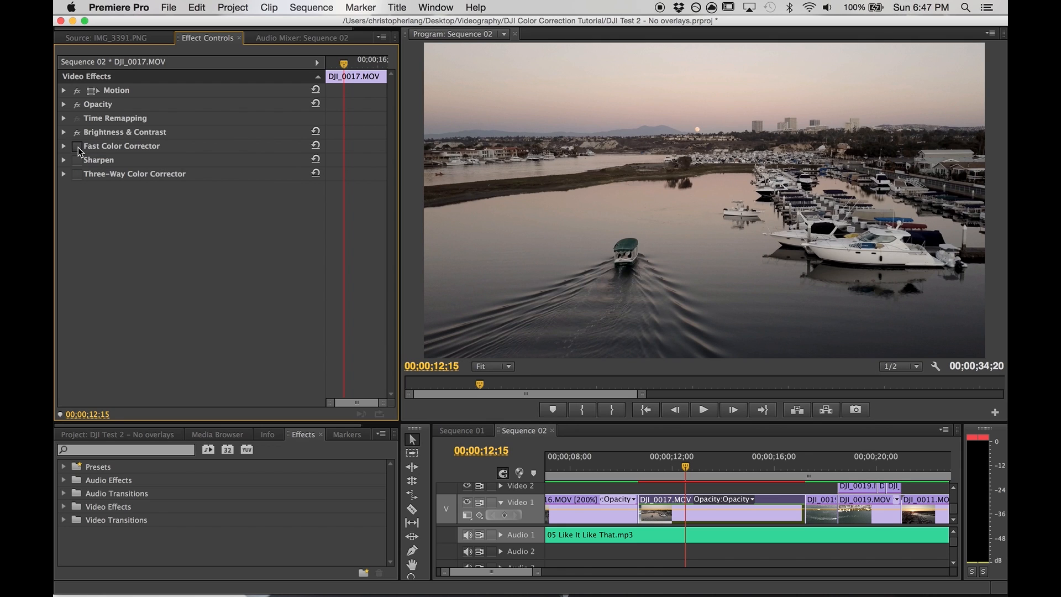
Enable Fast Color Corrector, test blue, teal and magenta tints, then settle near neutral (3.16)
click(77, 147)
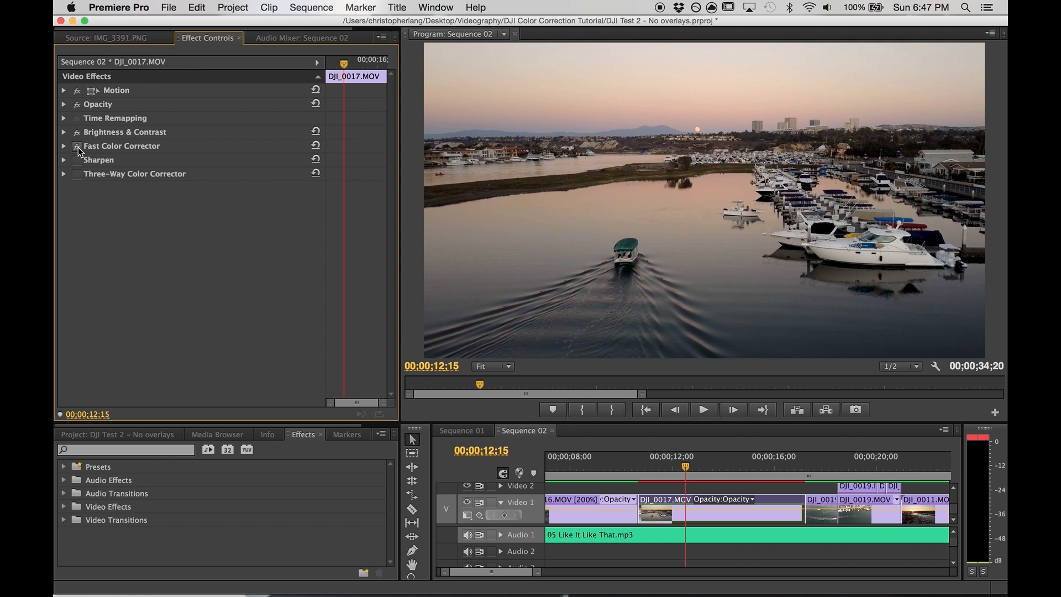
click(63, 146)
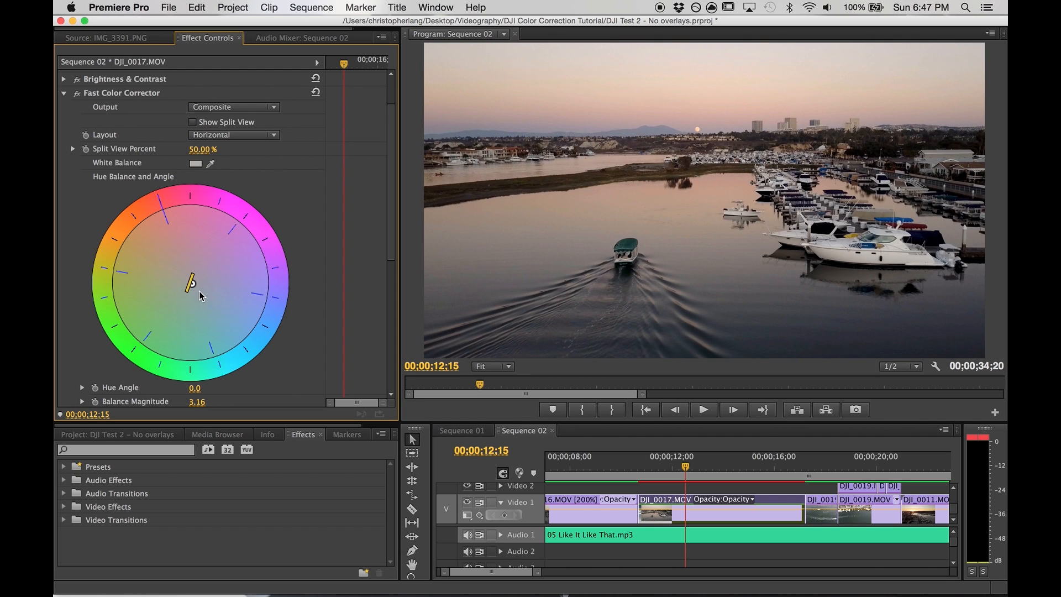
mouse_move(301, 217)
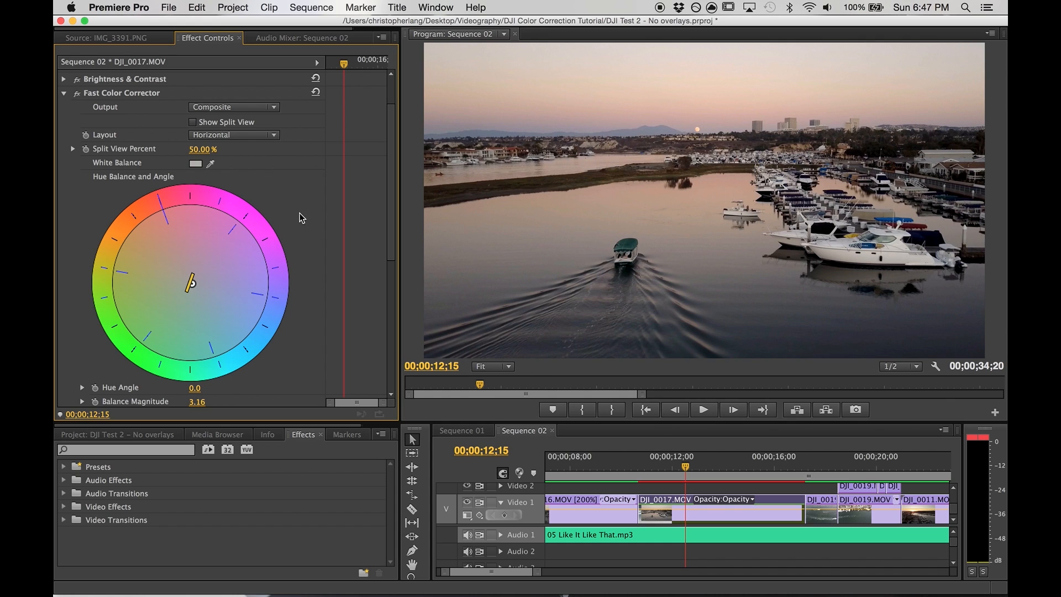
mouse_move(263, 304)
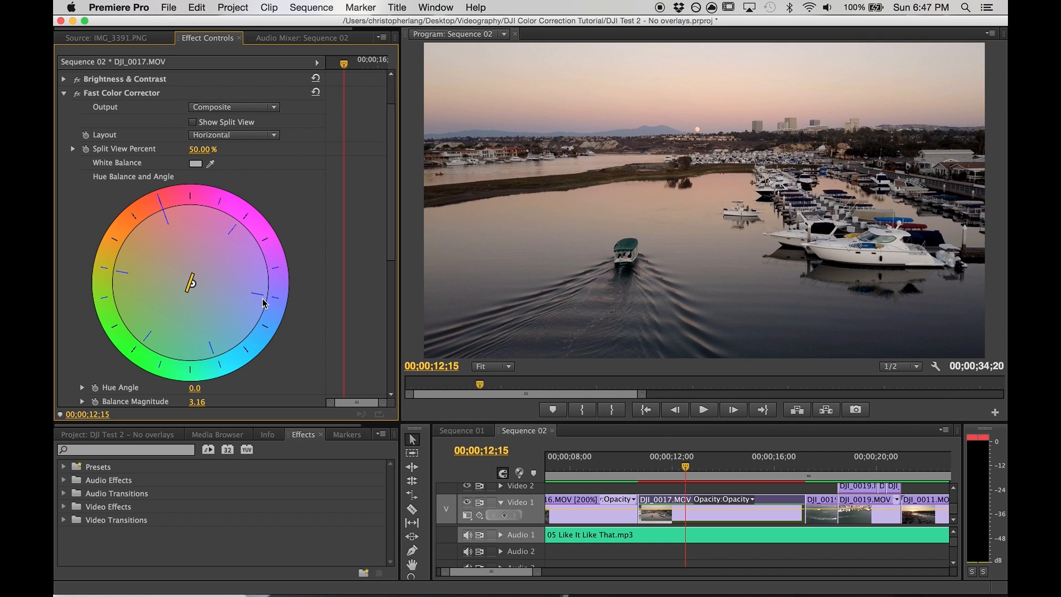
mouse_move(213, 275)
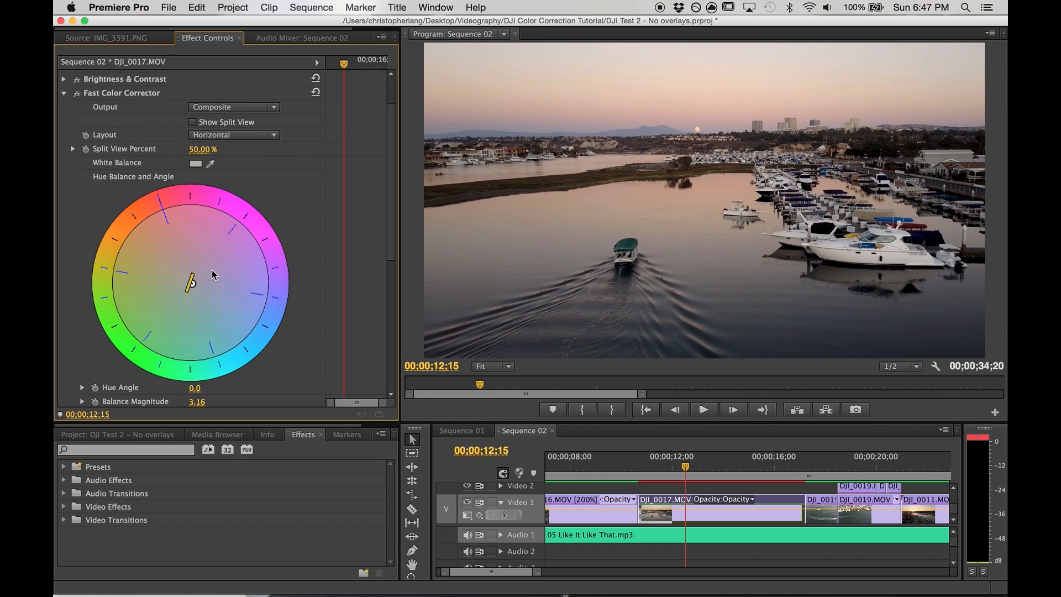
drag(191, 284, 227, 298)
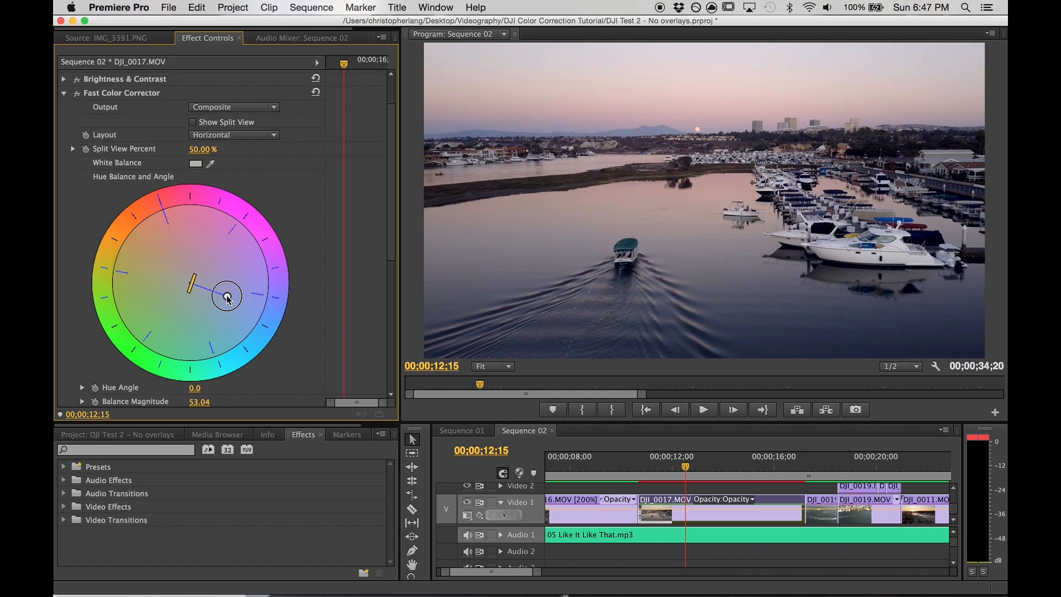
drag(226, 298, 176, 287)
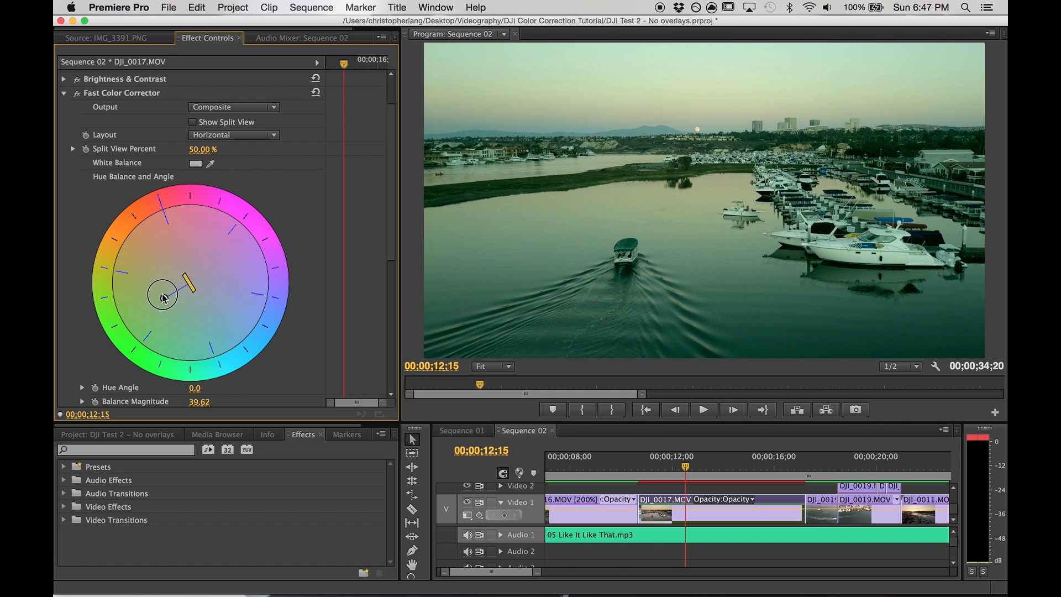
drag(183, 288, 196, 264)
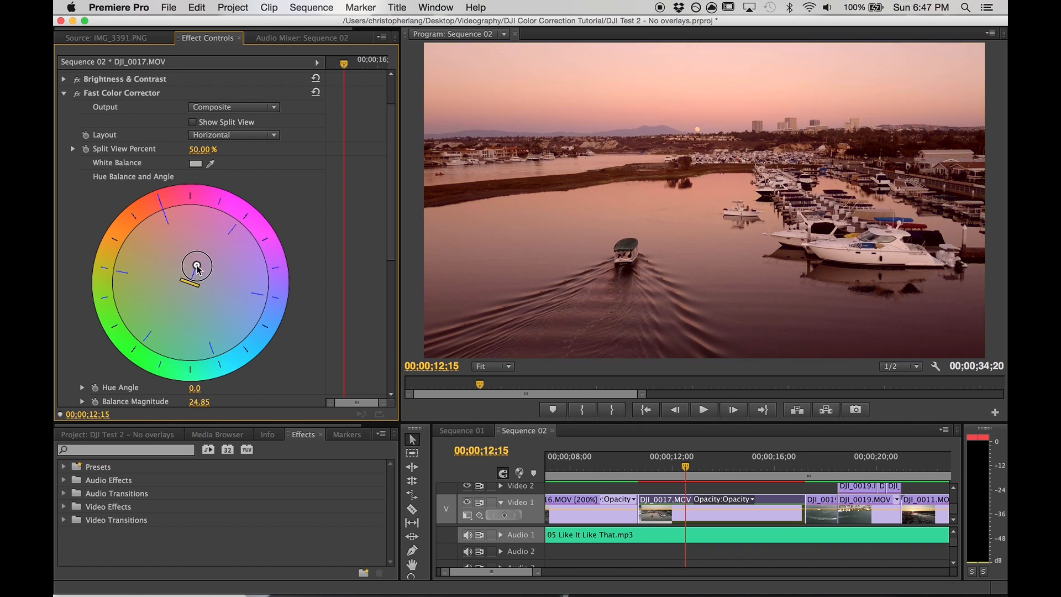
drag(194, 281, 195, 287)
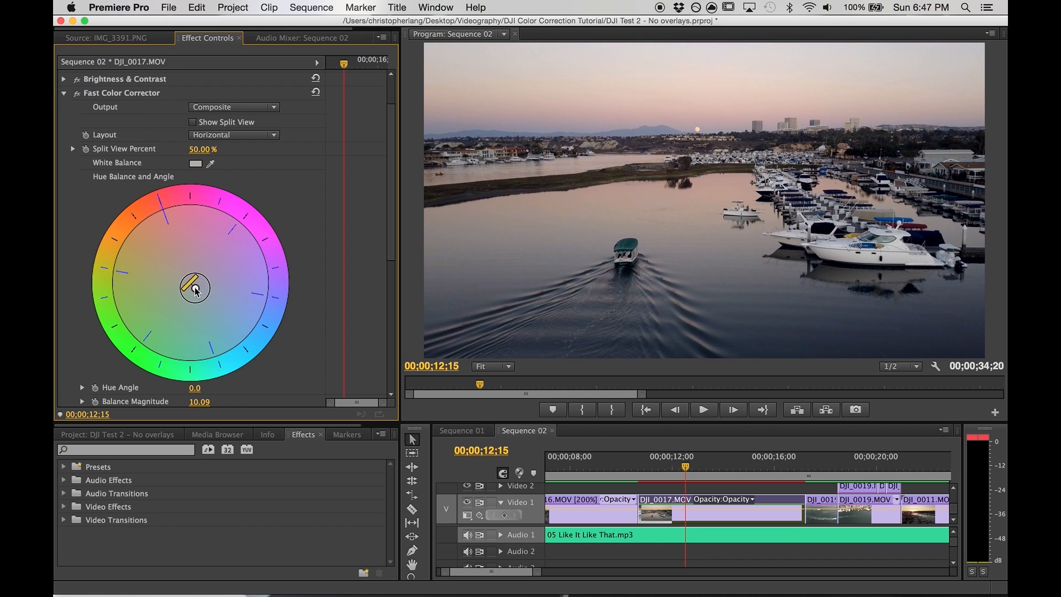
drag(195, 287, 184, 292)
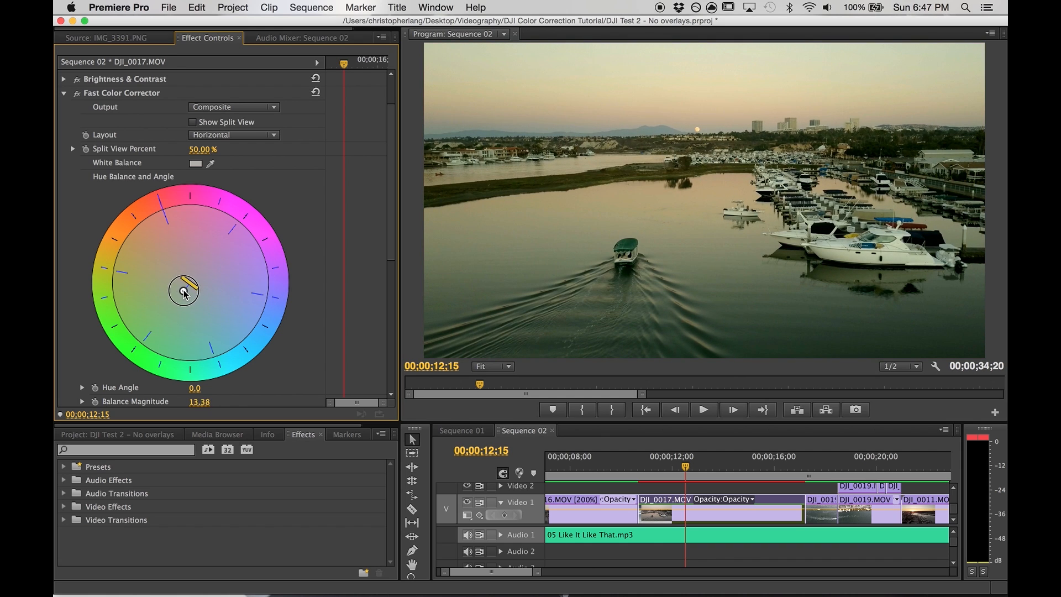
drag(183, 287, 201, 288)
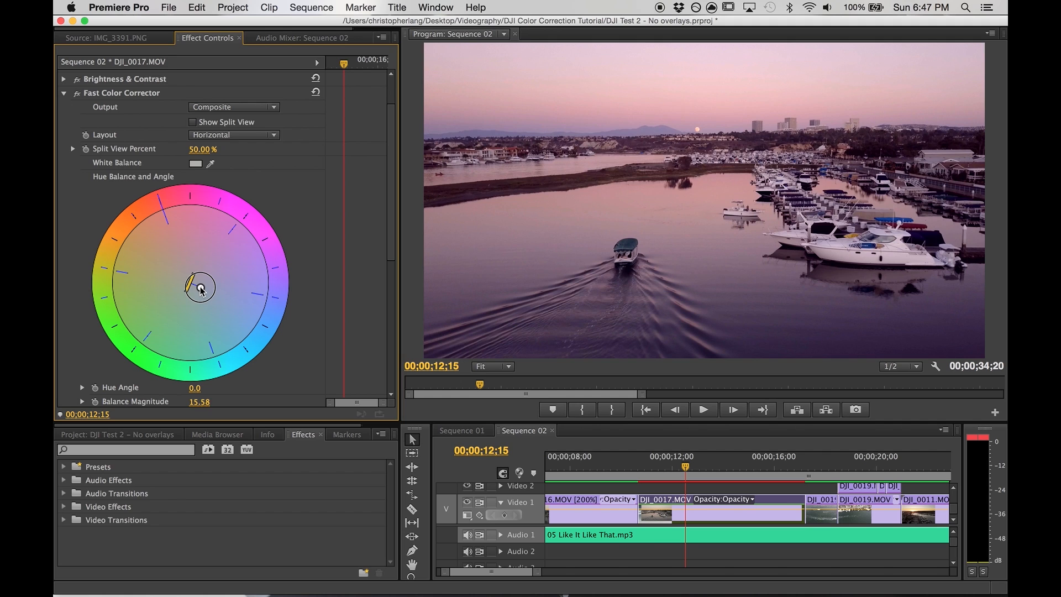
drag(200, 286, 192, 285)
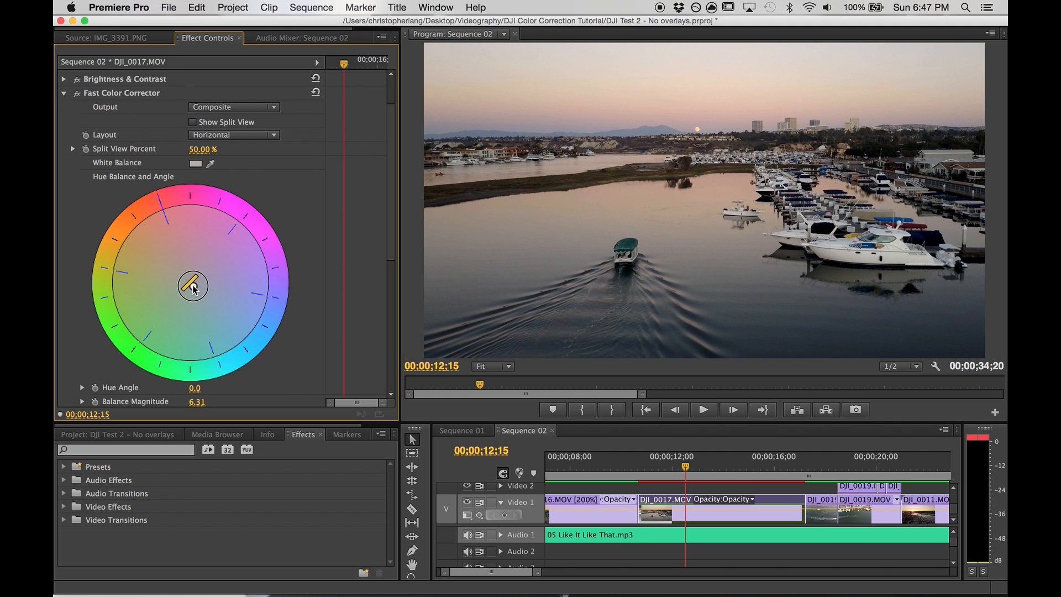
drag(192, 284, 233, 318)
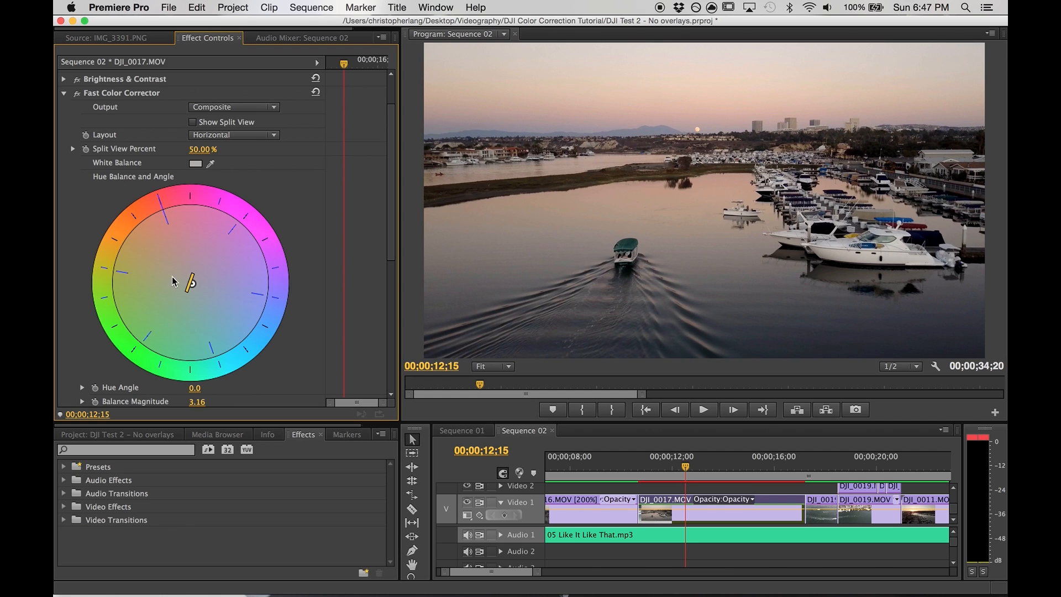
Lower the Fast Color Corrector Saturation from 160 to 150
scroll(down, 3)
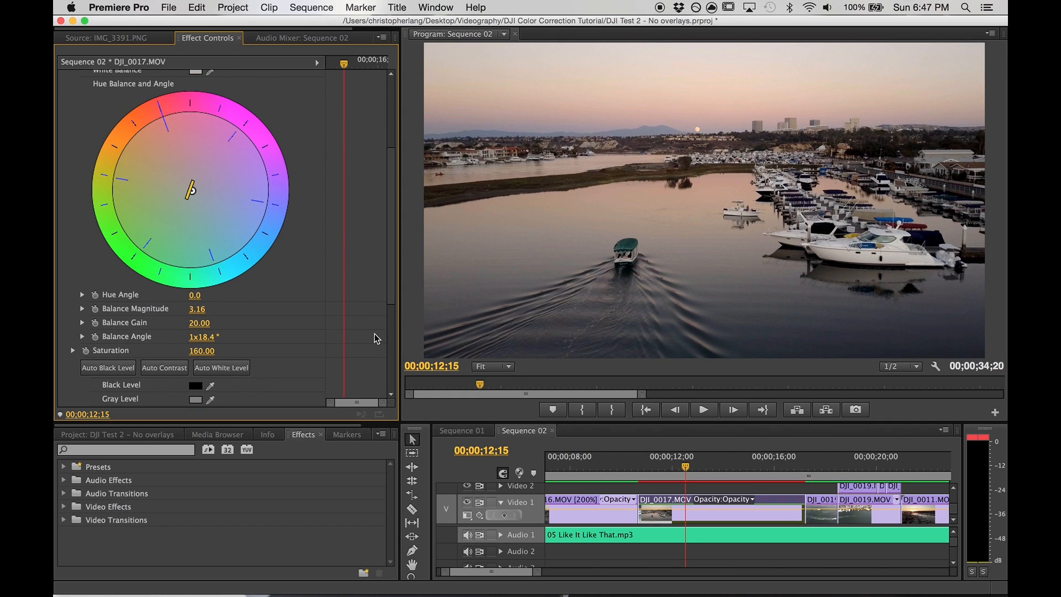
mouse_move(367, 292)
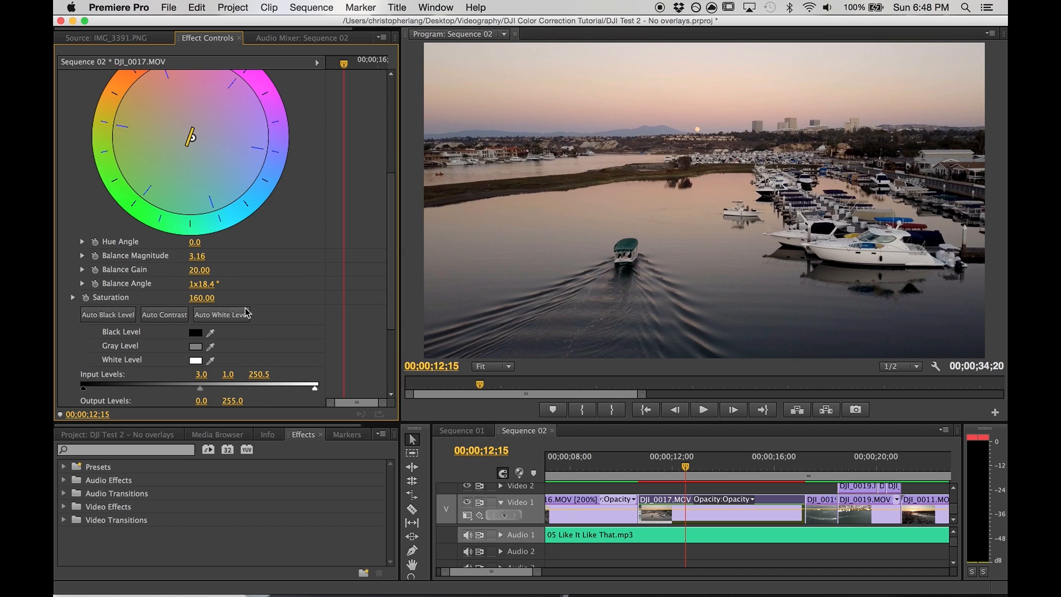
click(201, 298)
text(100)
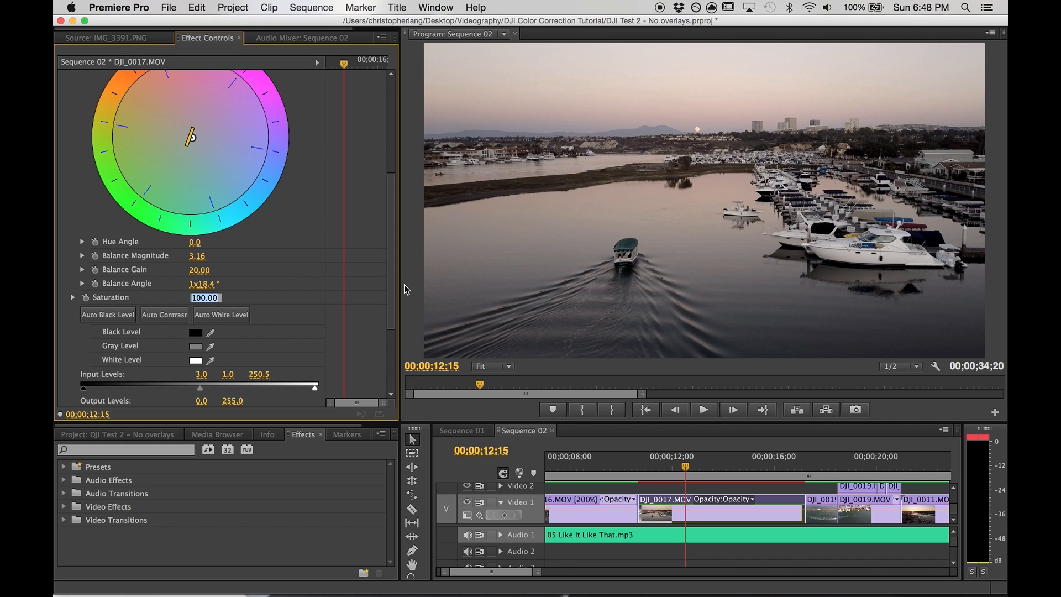
text(150)
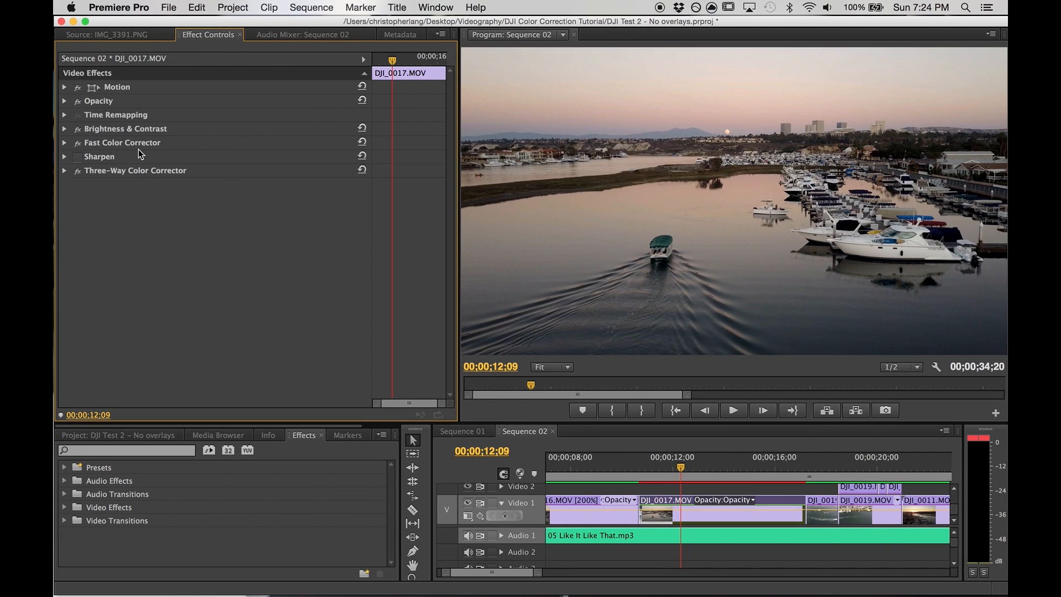
mouse_move(126, 187)
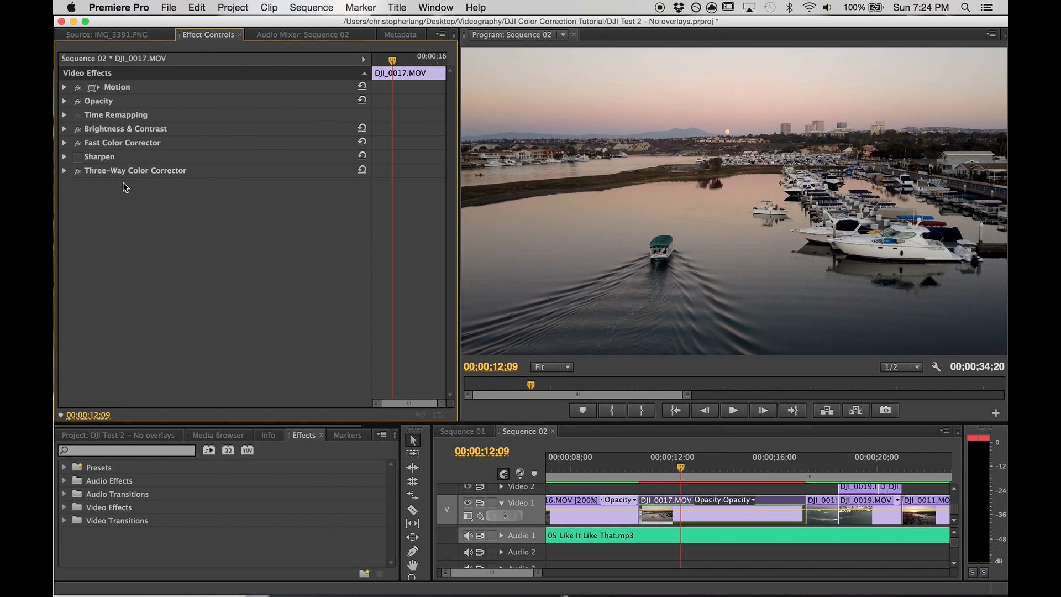
mouse_move(119, 178)
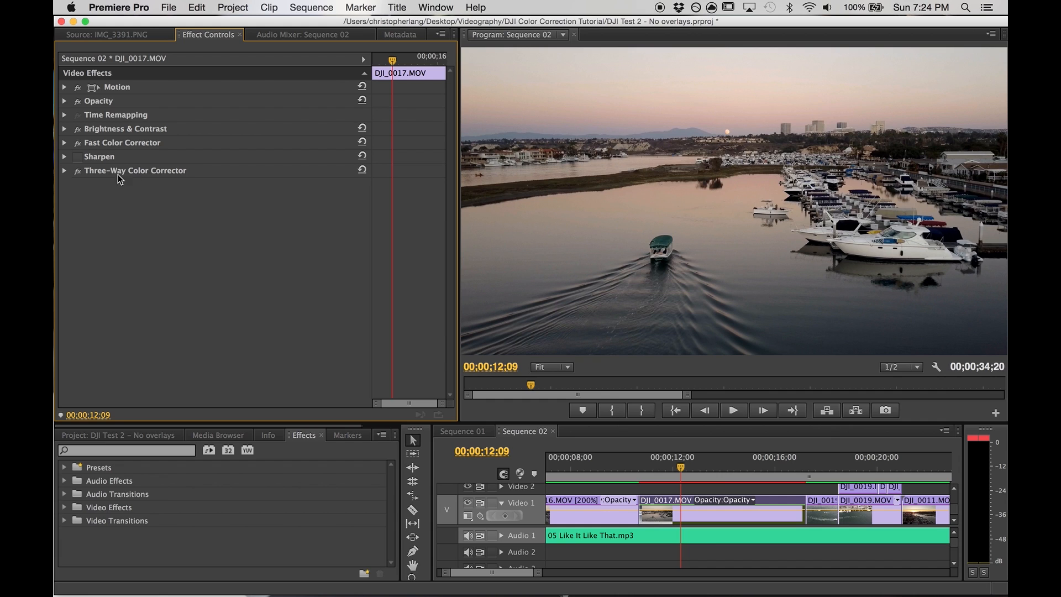
mouse_move(109, 146)
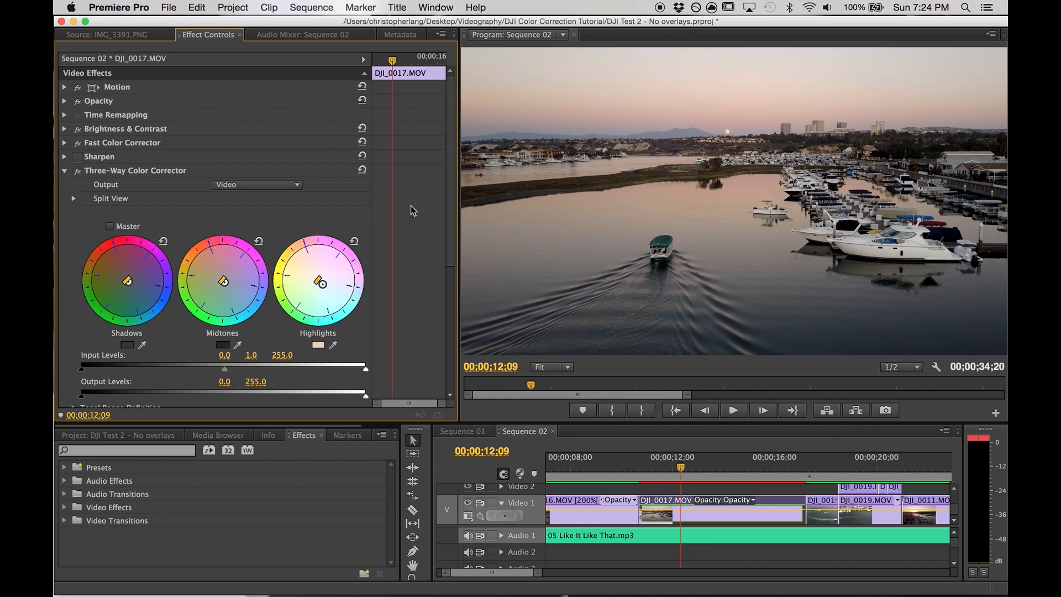
Scroll to the Three-Way Color Corrector wheels, levels and Master Saturation 100
scroll(down, 3)
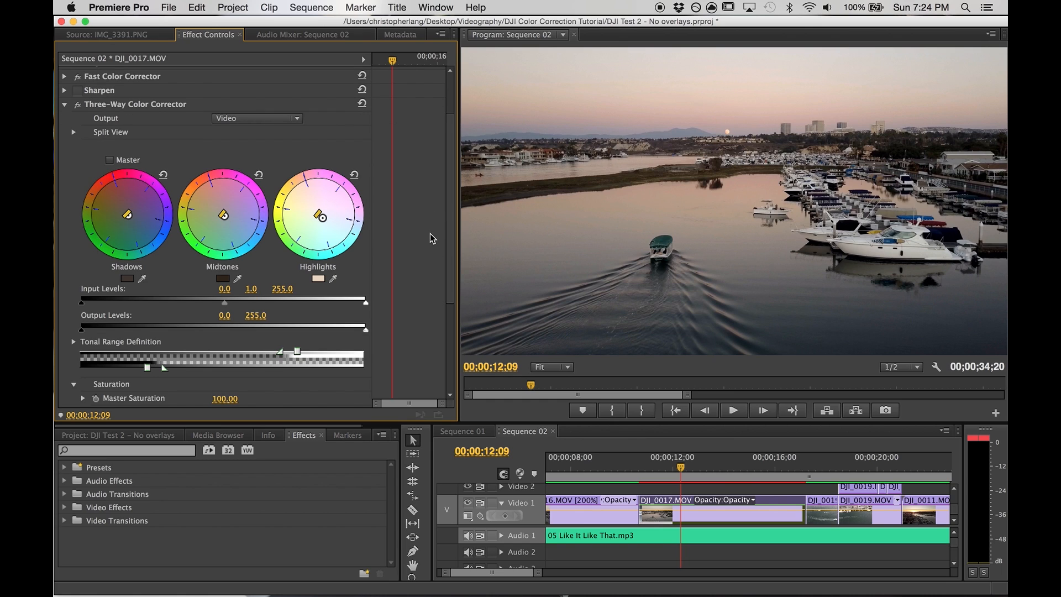
mouse_move(413, 204)
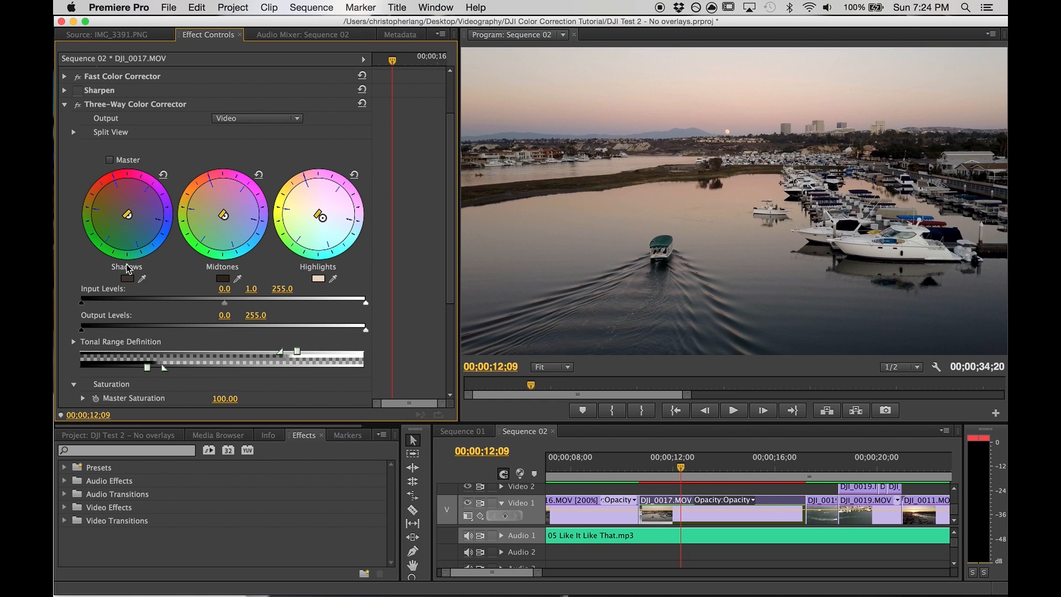
mouse_move(332, 271)
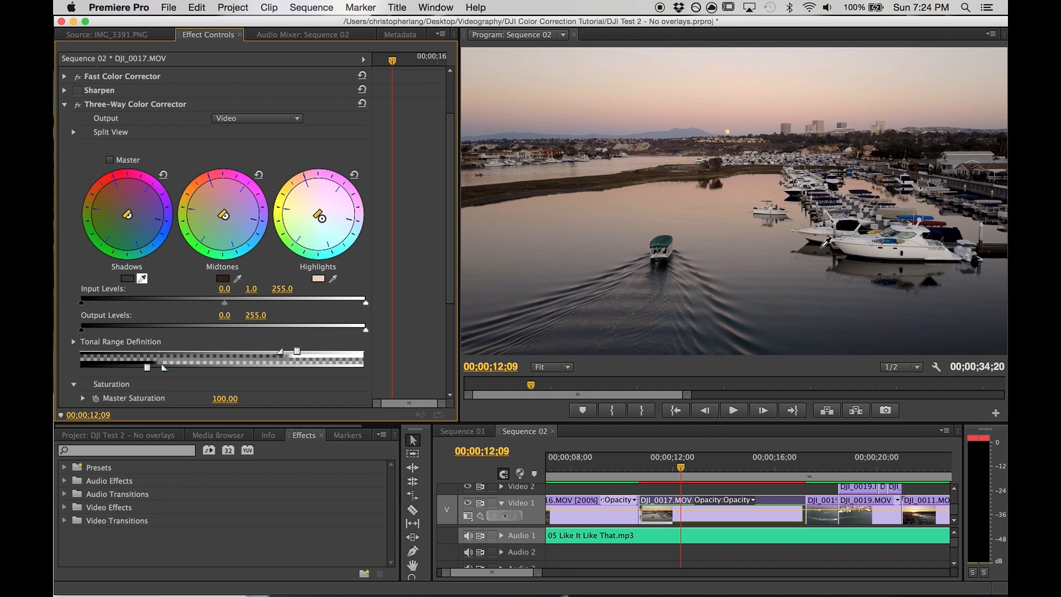
mouse_move(262, 230)
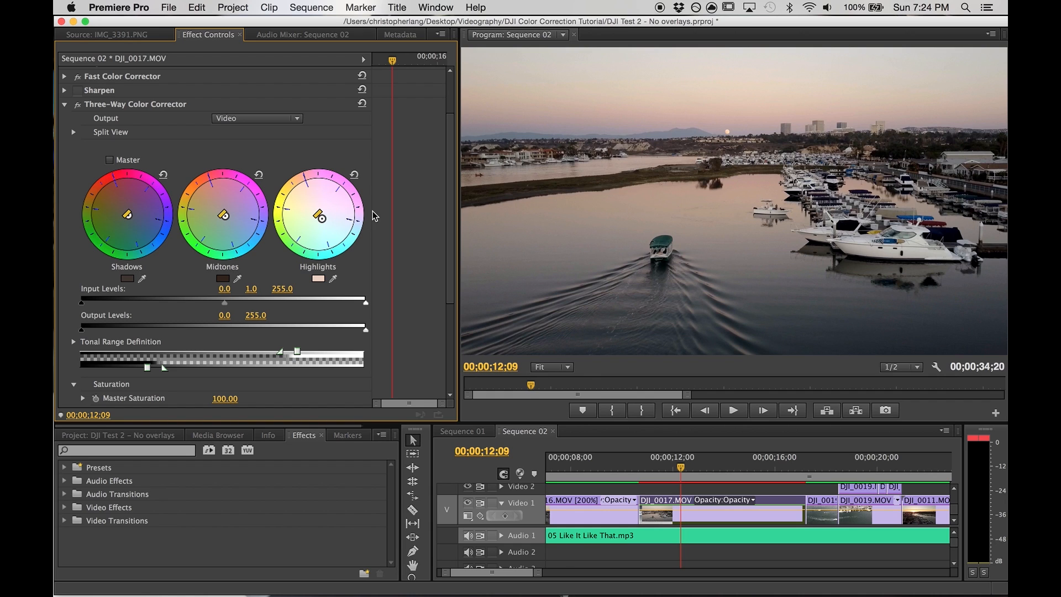
mouse_move(415, 205)
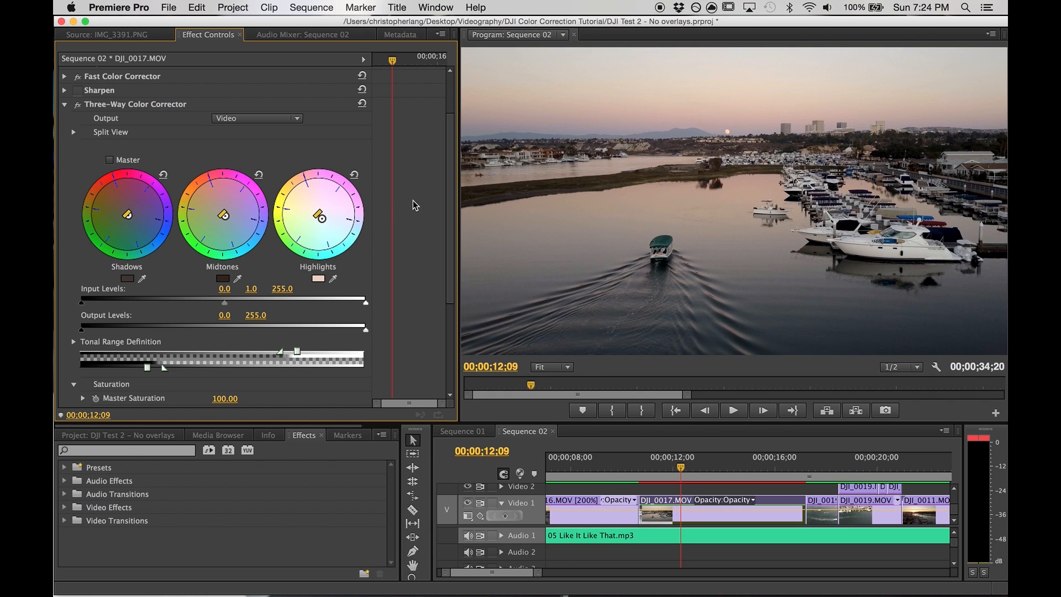
Set Three-Way saturation to Master 150, Shadow and Midtone 125, Highlight 135
scroll(down, 3)
text(150)
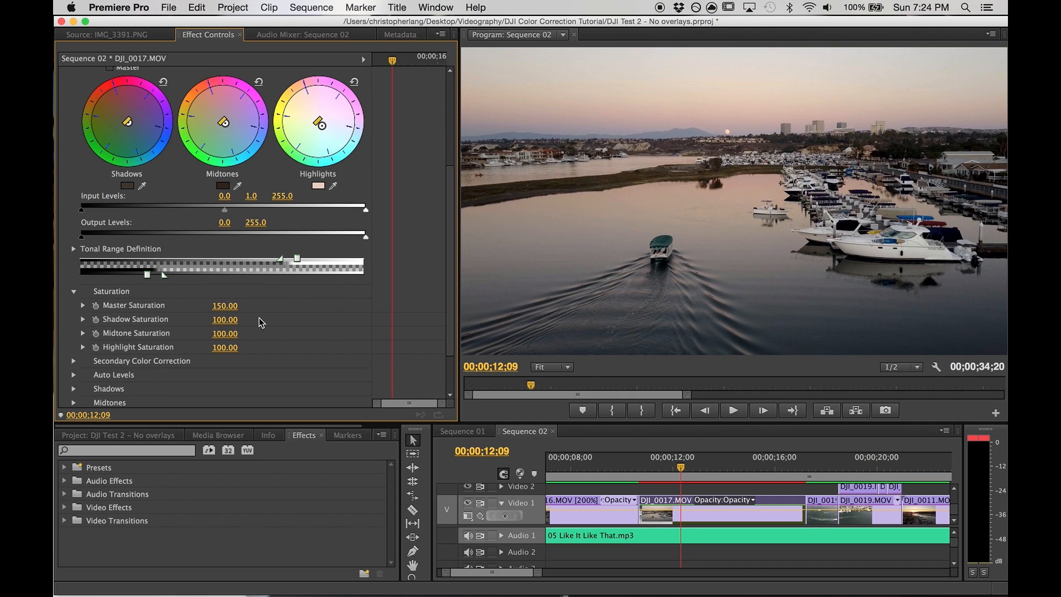
drag(225, 319, 242, 319)
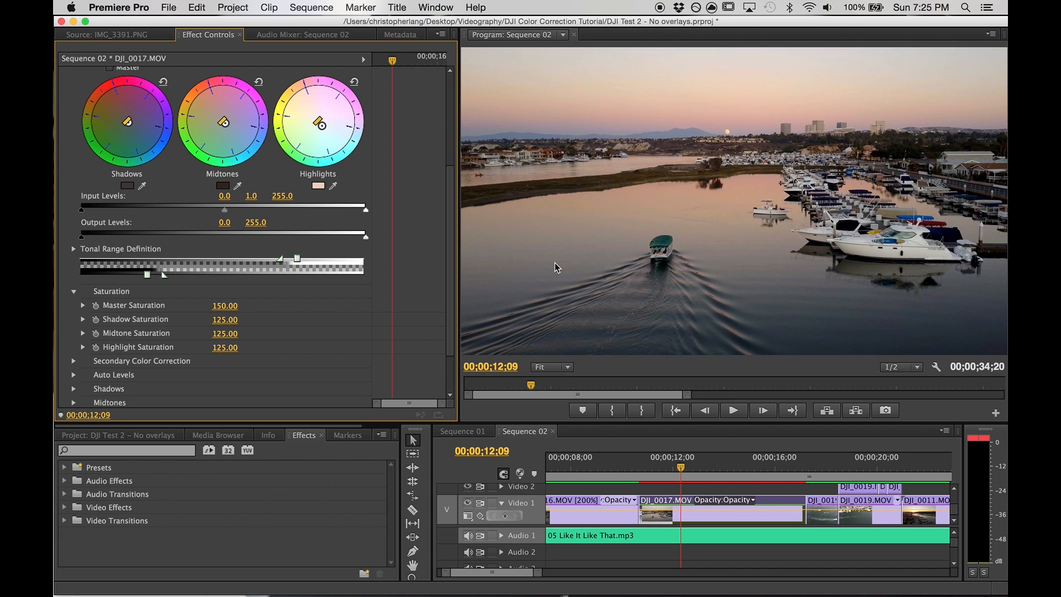
mouse_move(732, 208)
text(135)
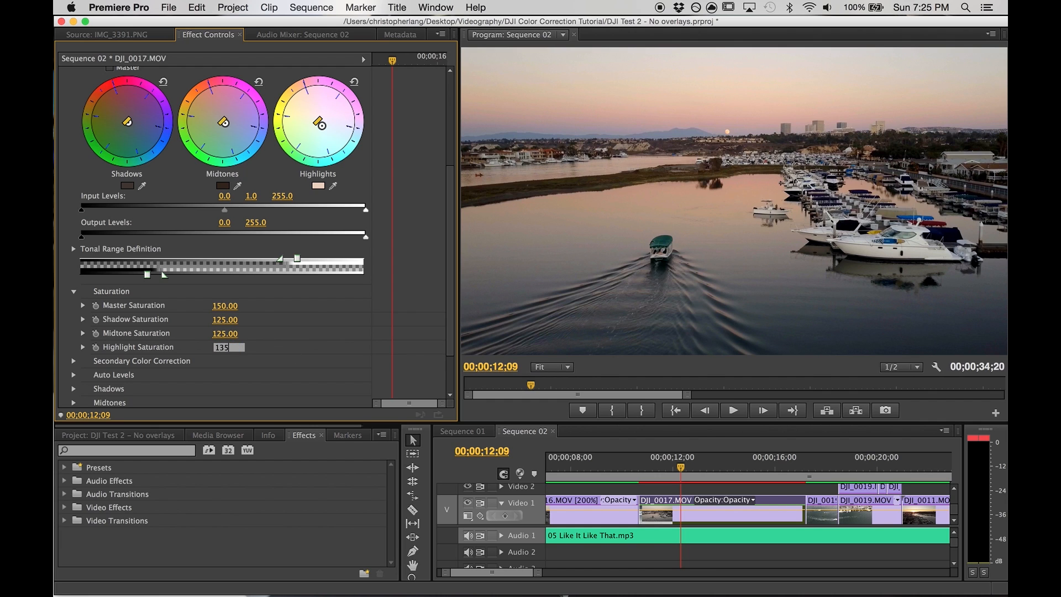
key(Return)
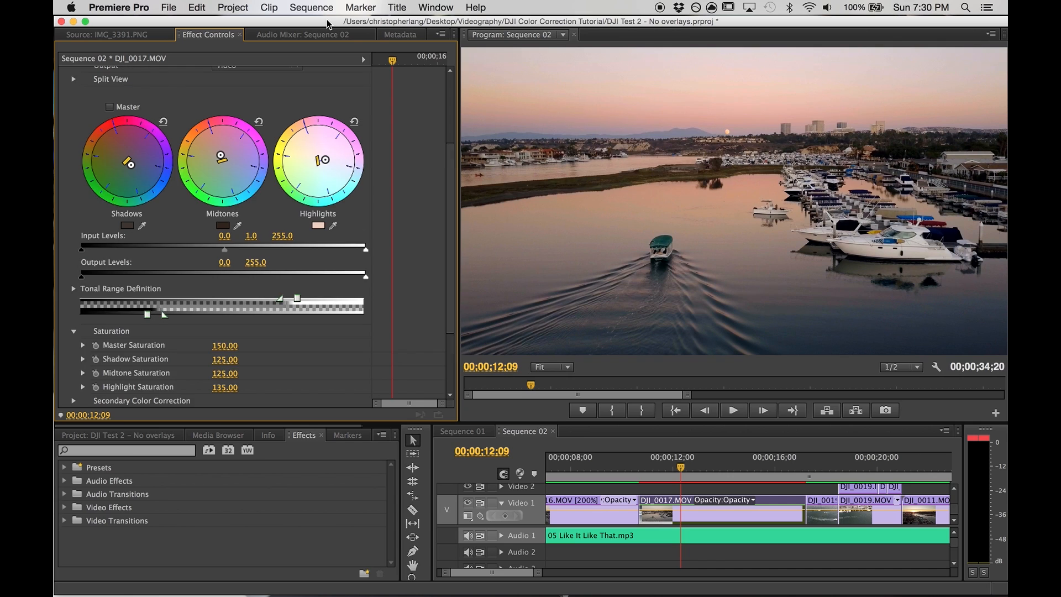
mouse_move(359, 183)
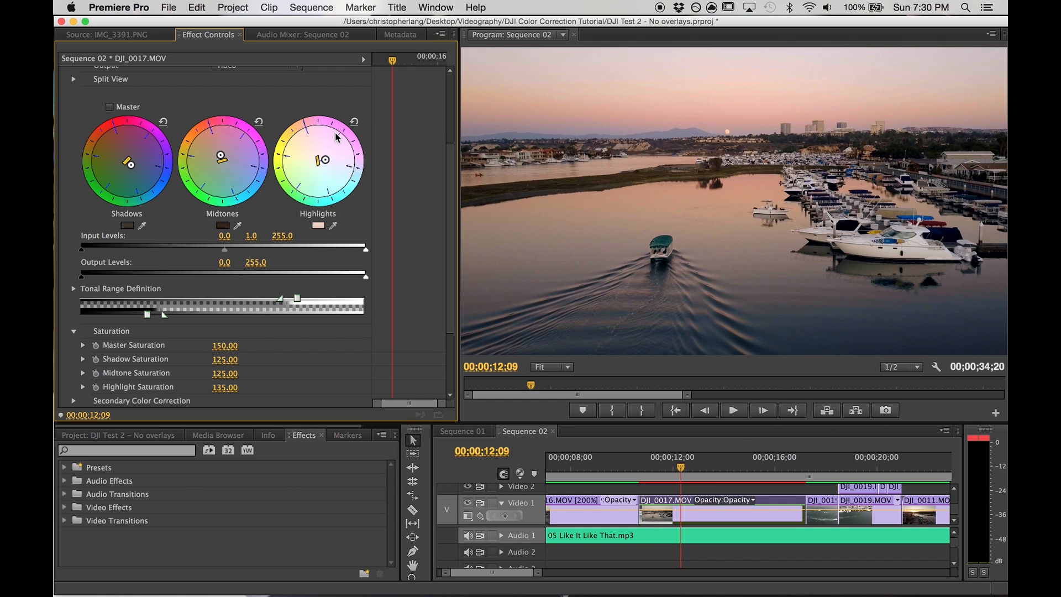
mouse_move(335, 100)
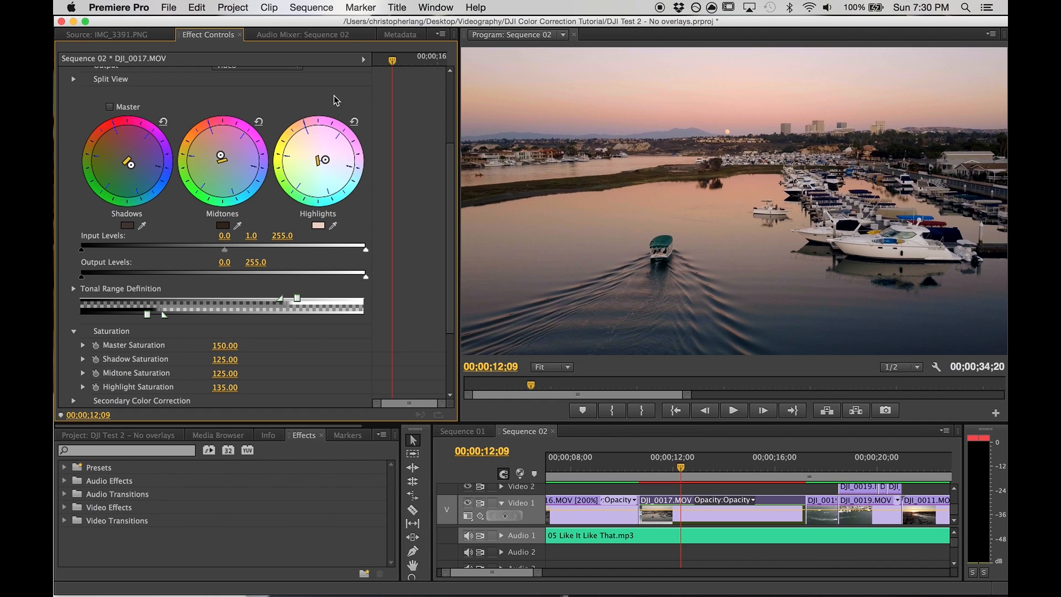
mouse_move(252, 172)
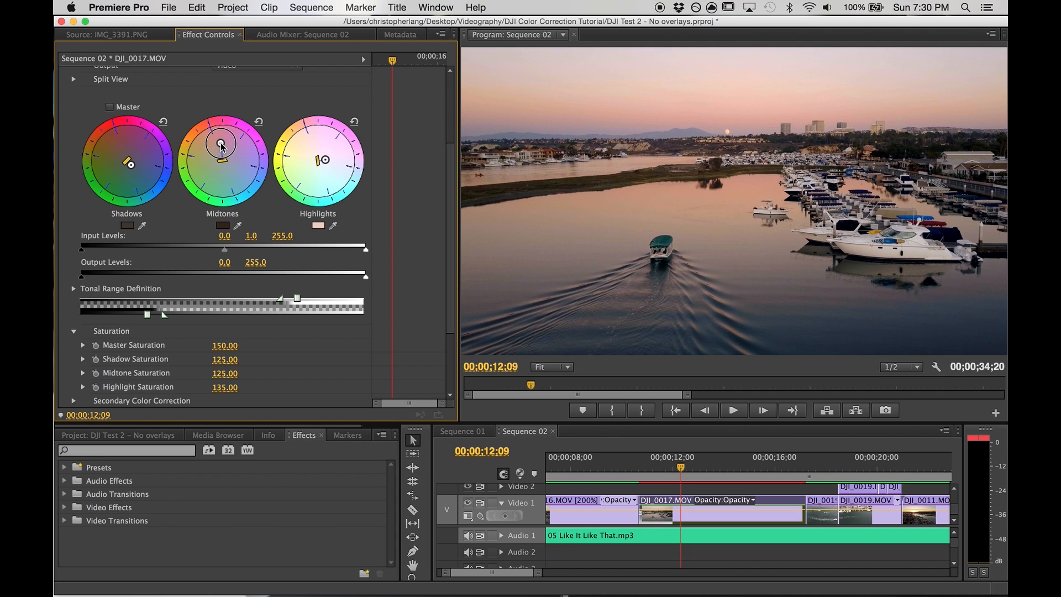
Test magenta and blue midtone tints, recentre the midtones, then shift the shadow colour balance
drag(218, 144, 242, 161)
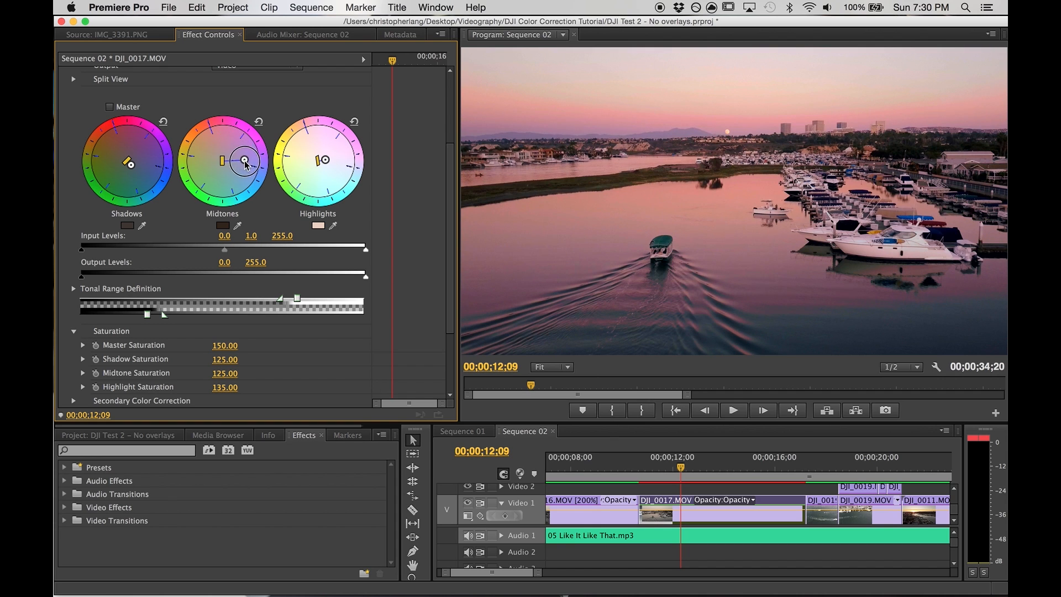
drag(245, 161, 215, 184)
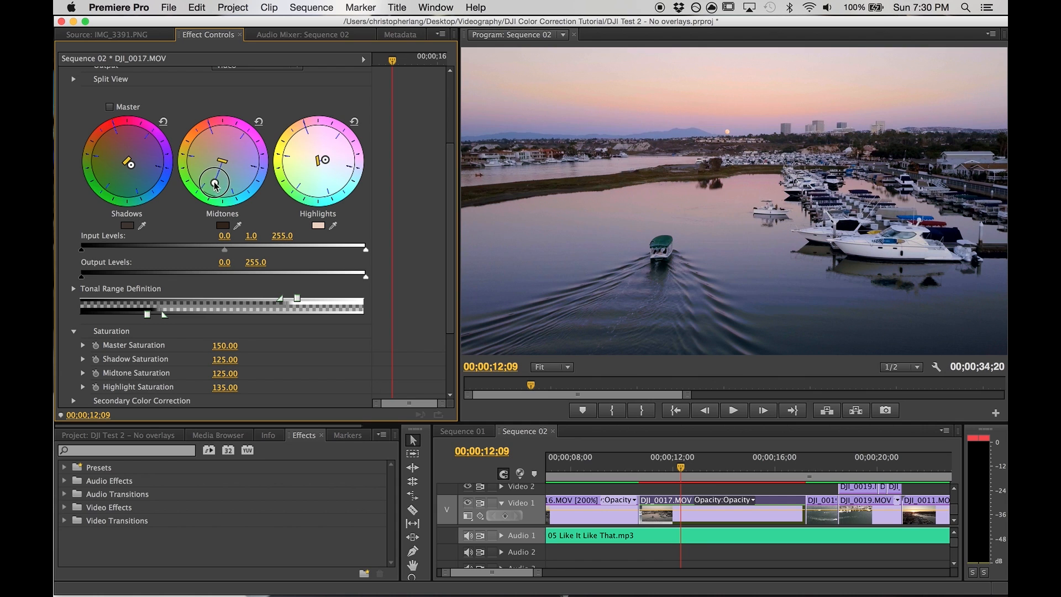
drag(214, 184, 205, 171)
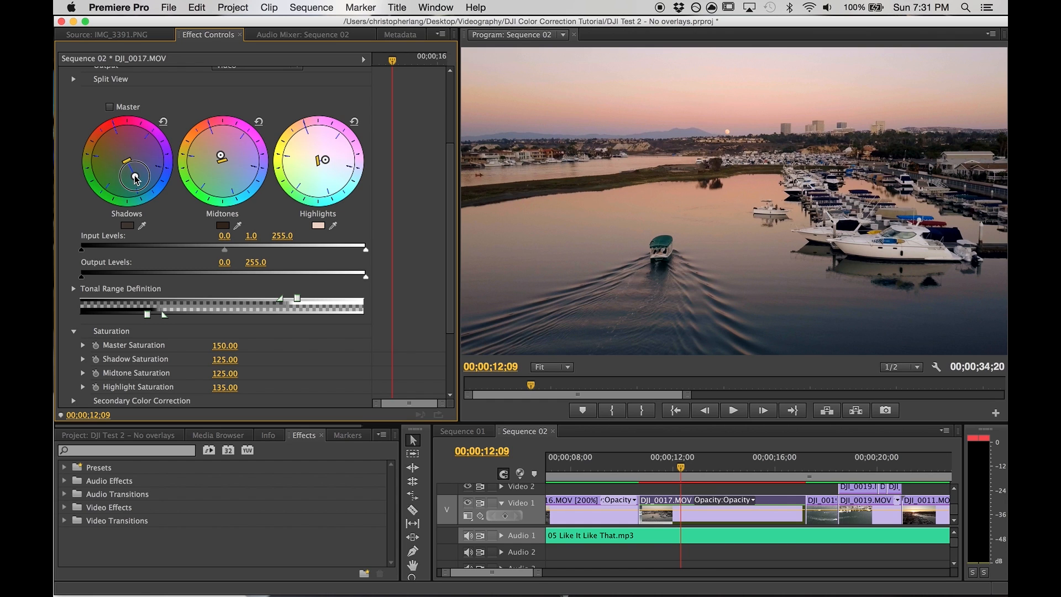
drag(134, 178, 115, 174)
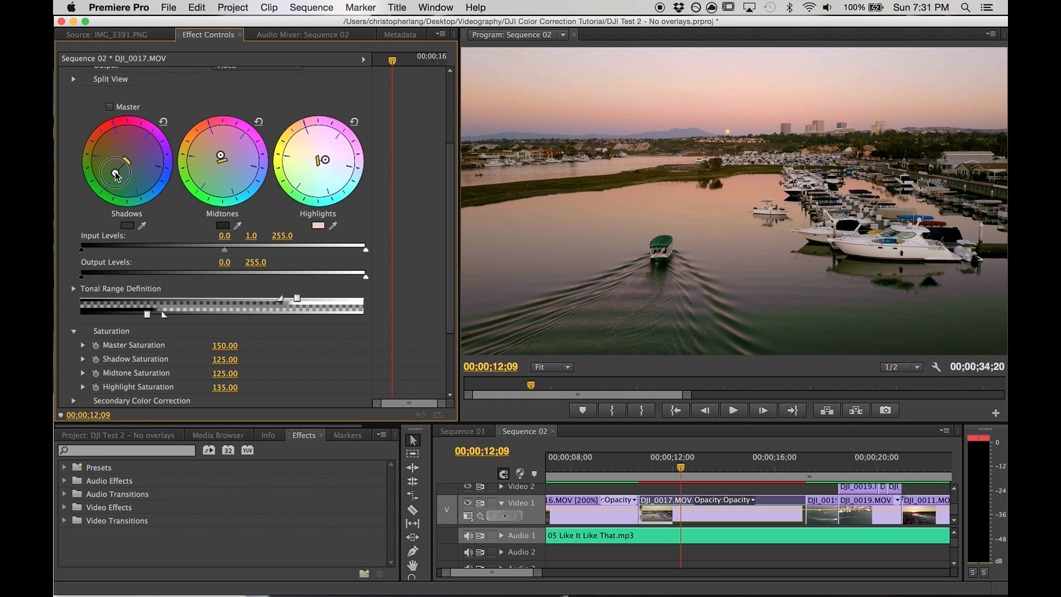
drag(115, 172, 117, 148)
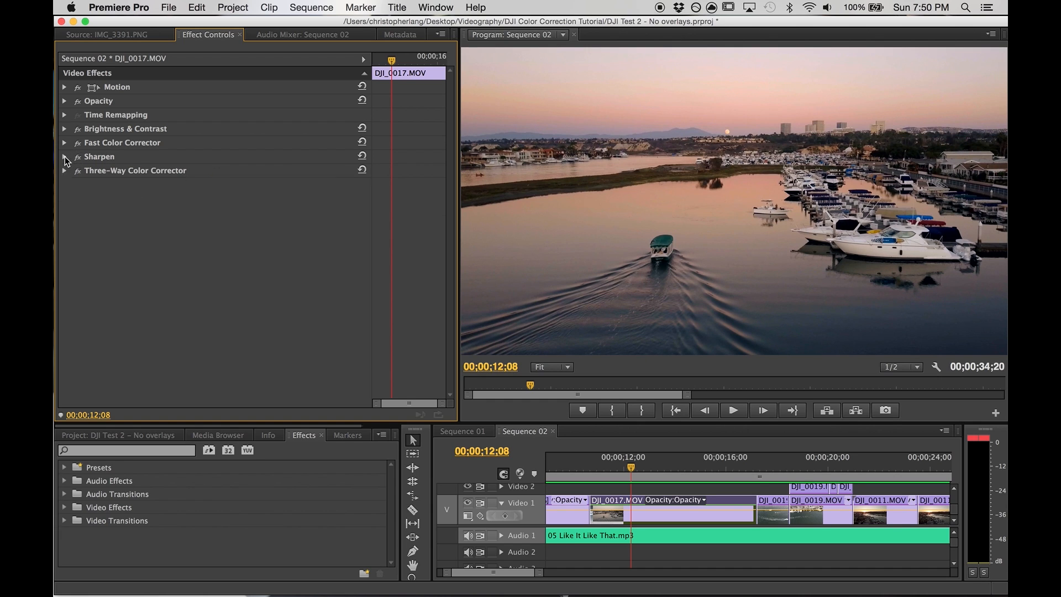
click(64, 157)
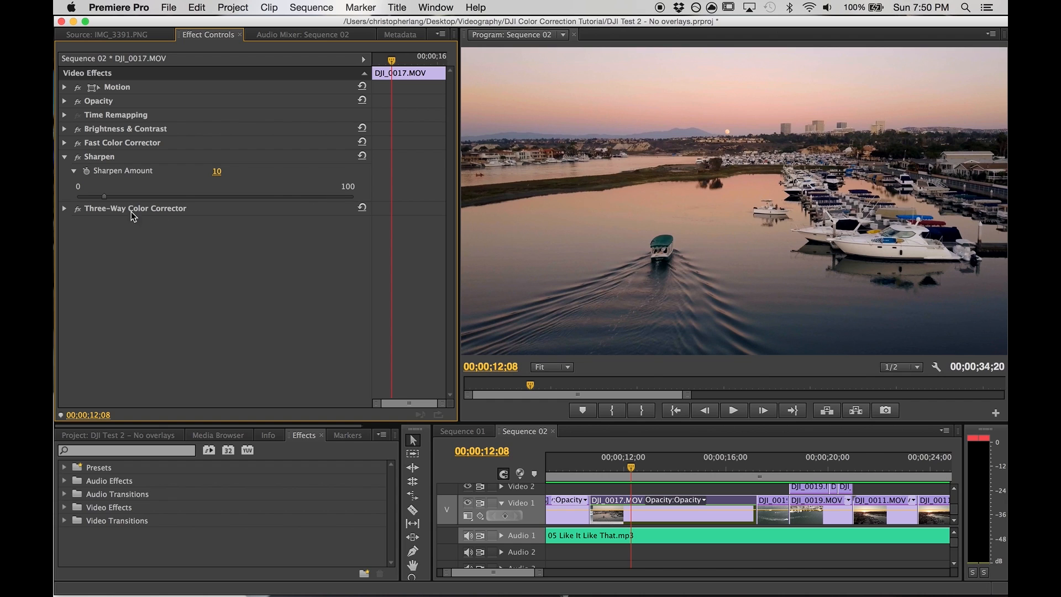
mouse_move(117, 205)
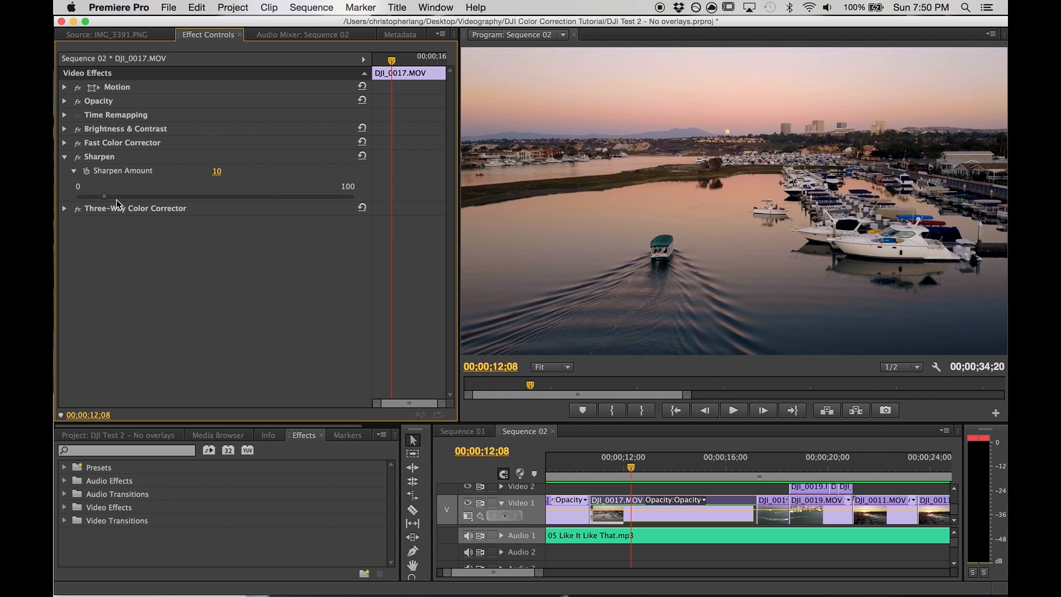
mouse_move(259, 173)
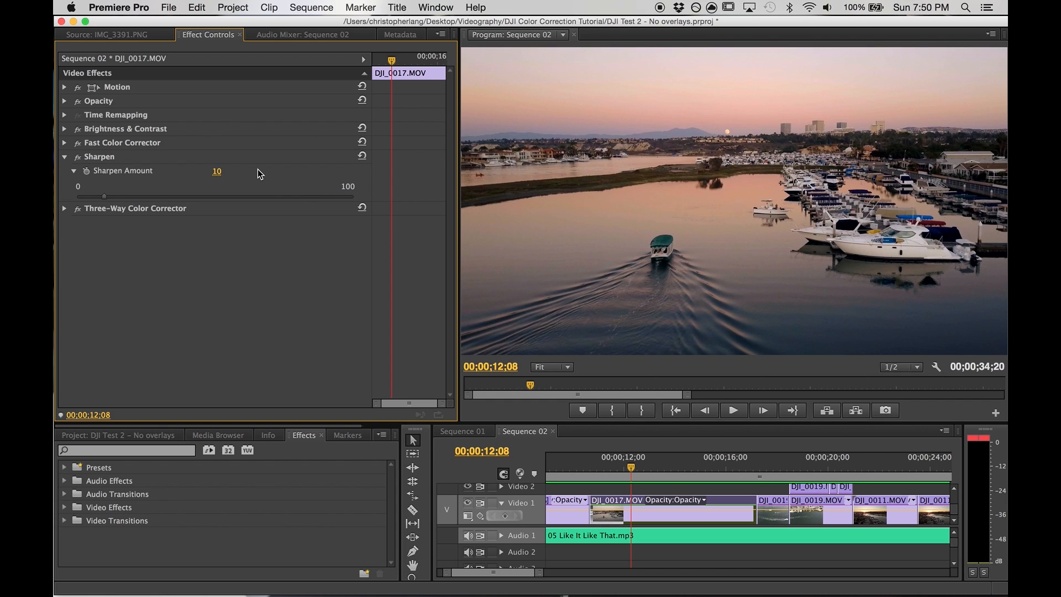
mouse_move(149, 154)
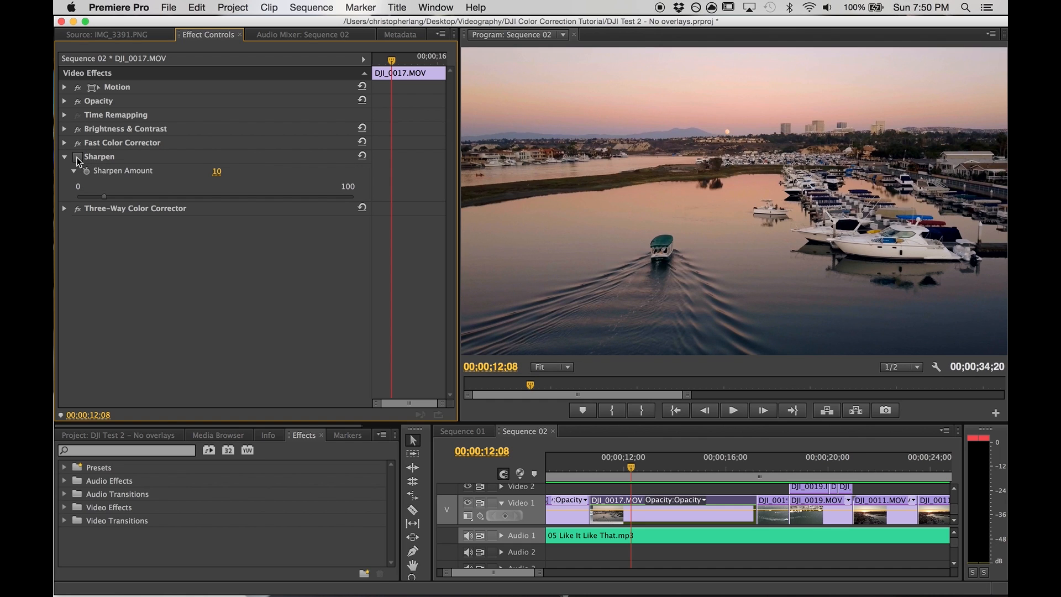
mouse_move(241, 180)
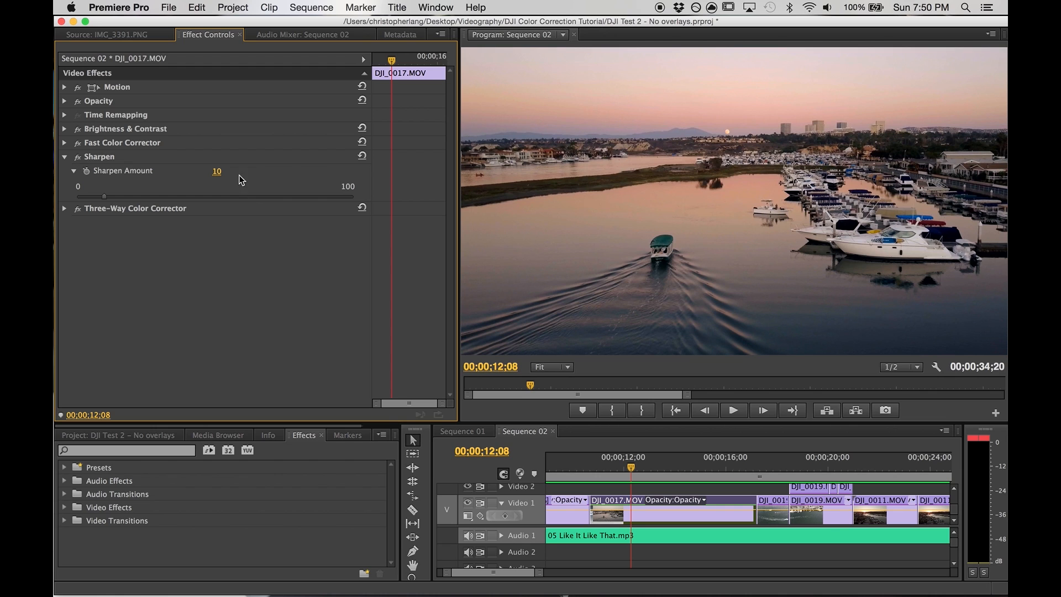
mouse_move(265, 180)
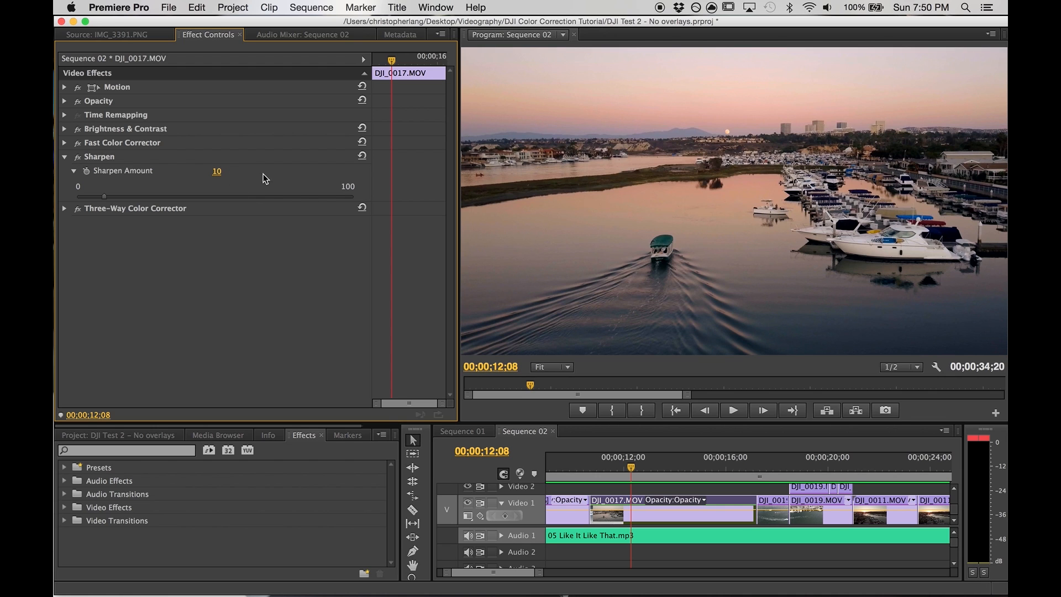
click(64, 156)
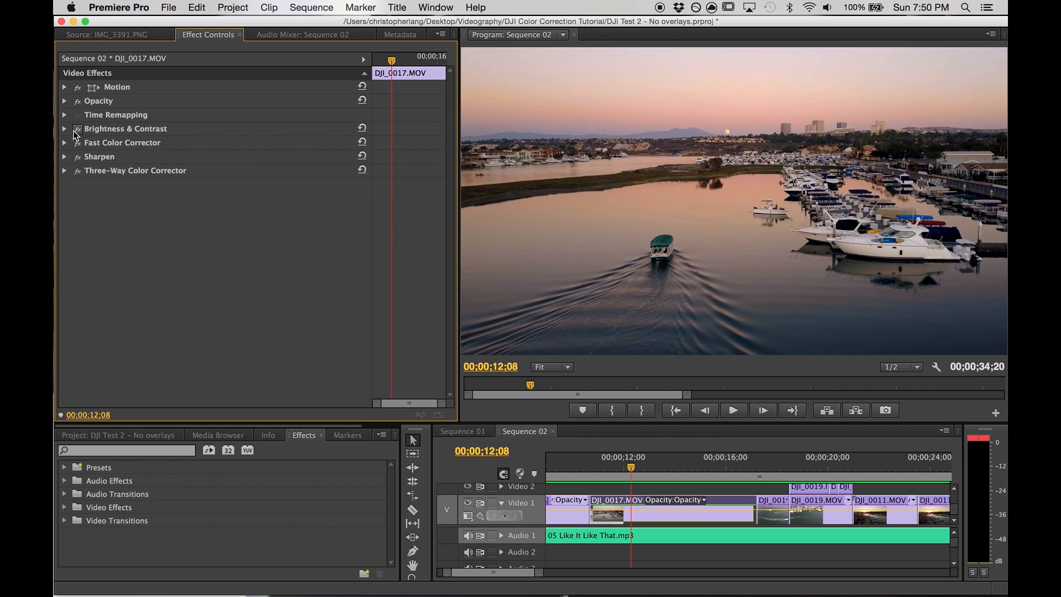